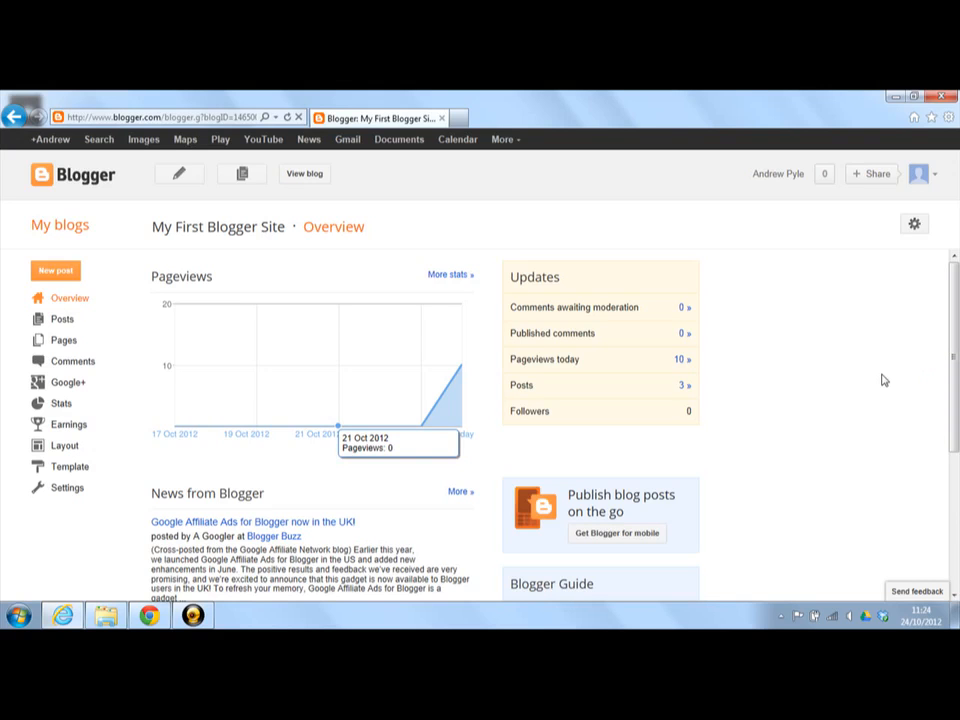
mouse_move(531, 187)
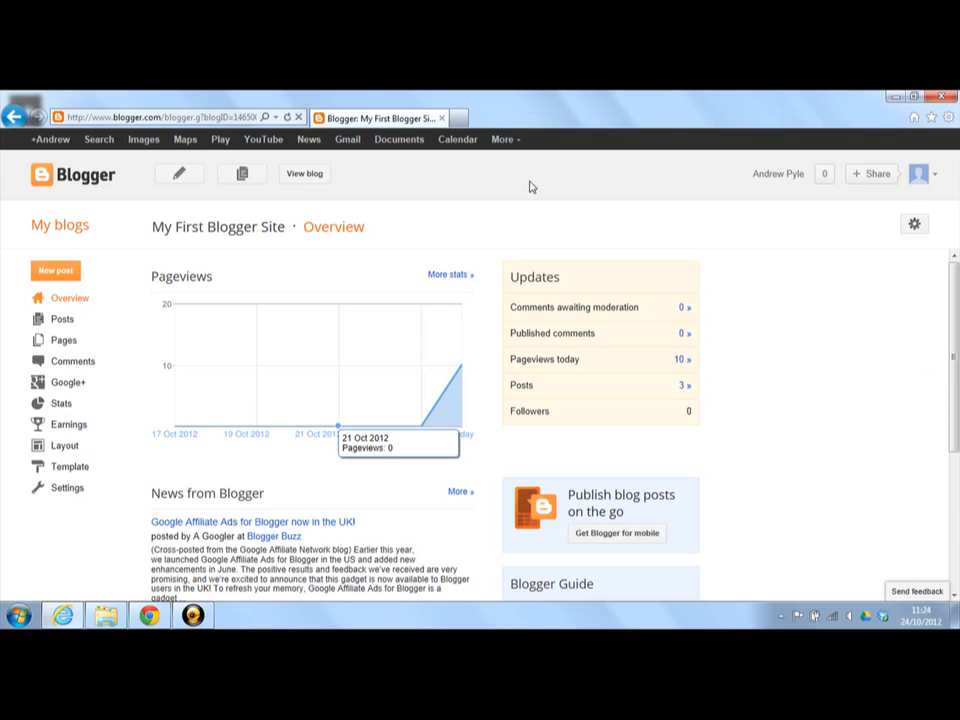
View and close the published blog, then open Layout and highlight the Header gadget.
left_click(304, 173)
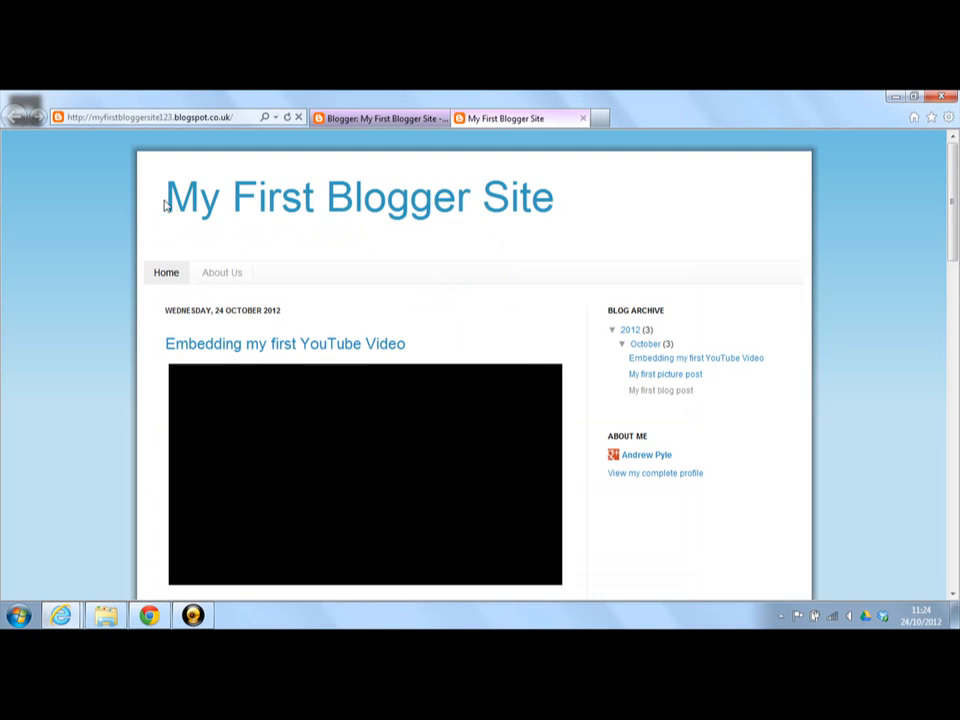
mouse_move(388, 216)
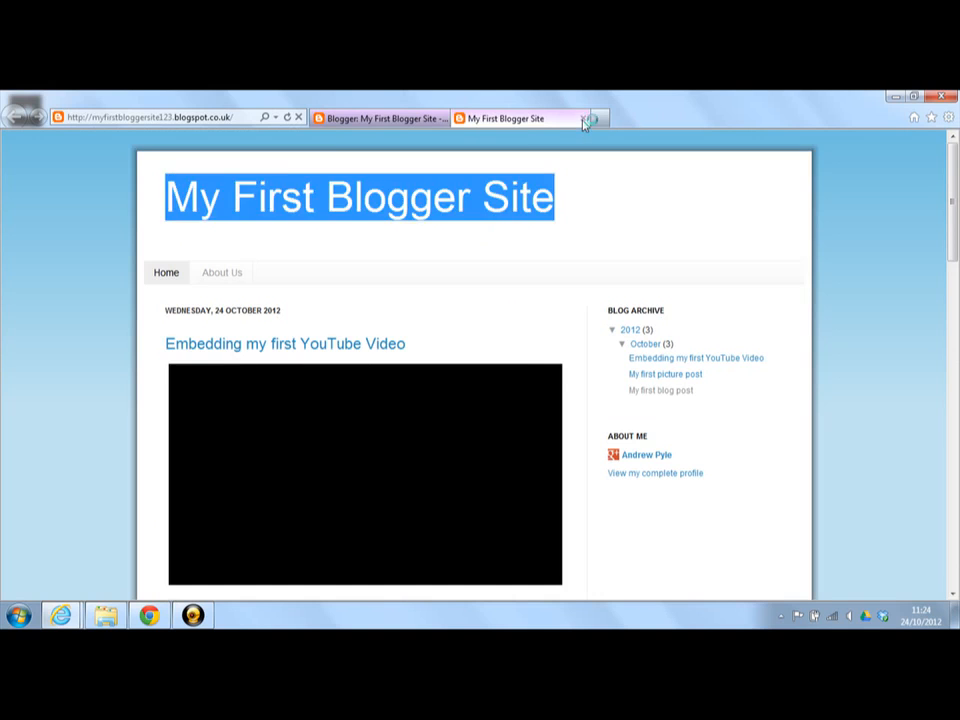
left_click(597, 118)
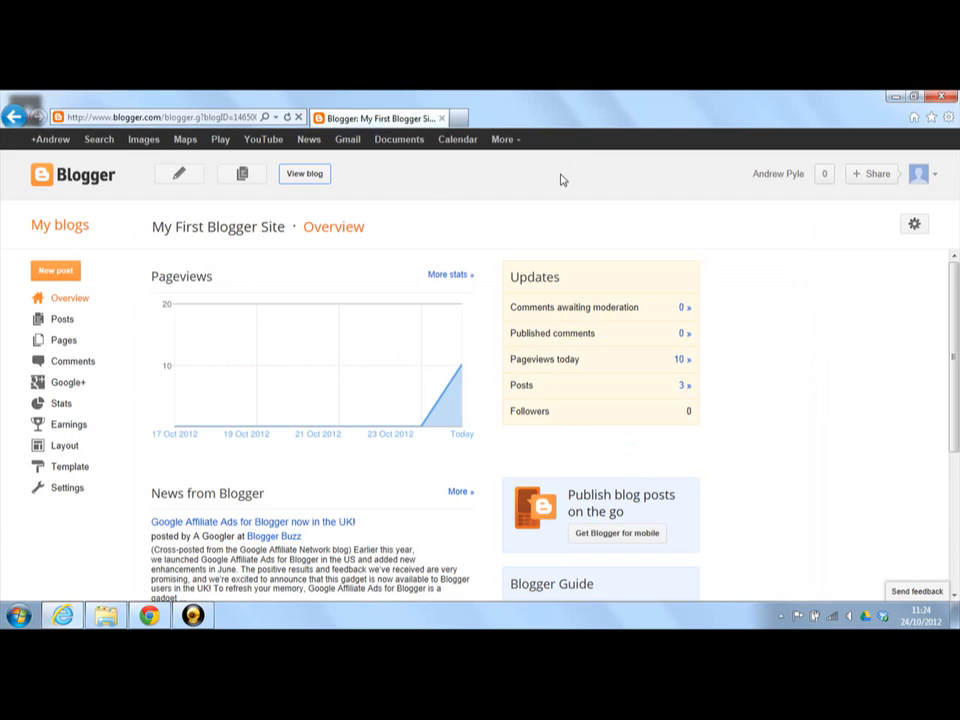
mouse_move(417, 224)
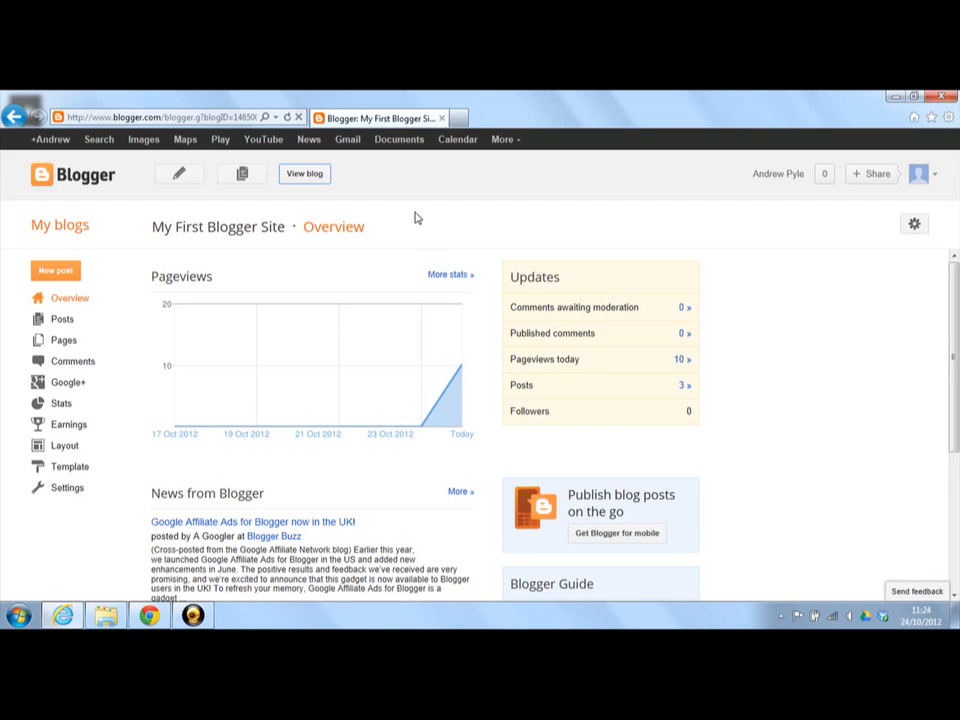
mouse_move(221, 251)
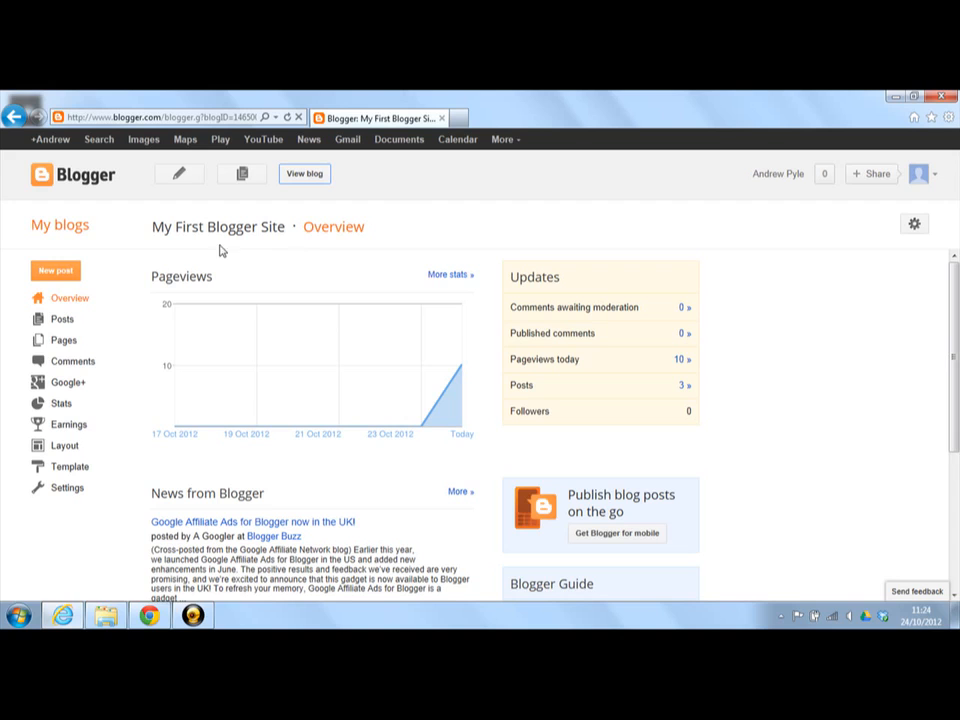
mouse_move(187, 286)
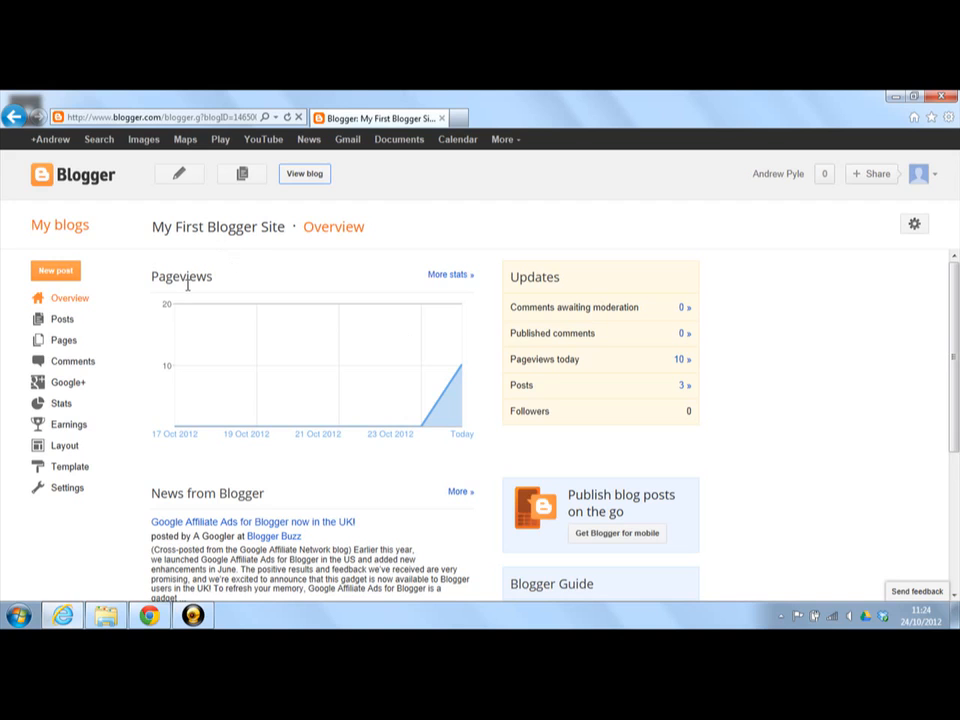
mouse_move(65, 445)
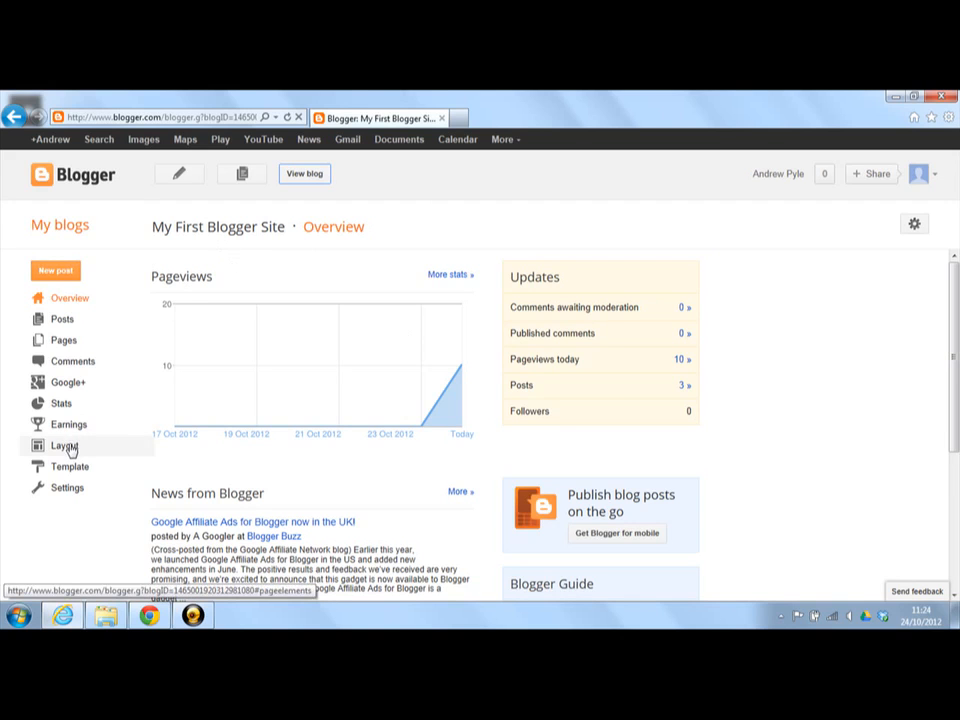
left_click(64, 446)
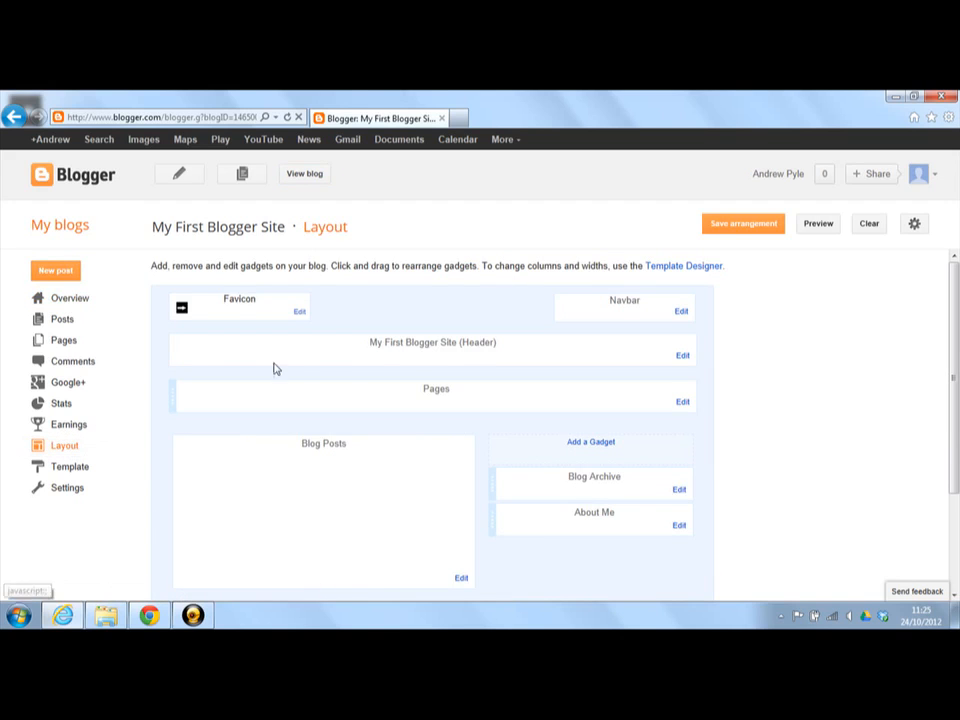
mouse_move(372, 342)
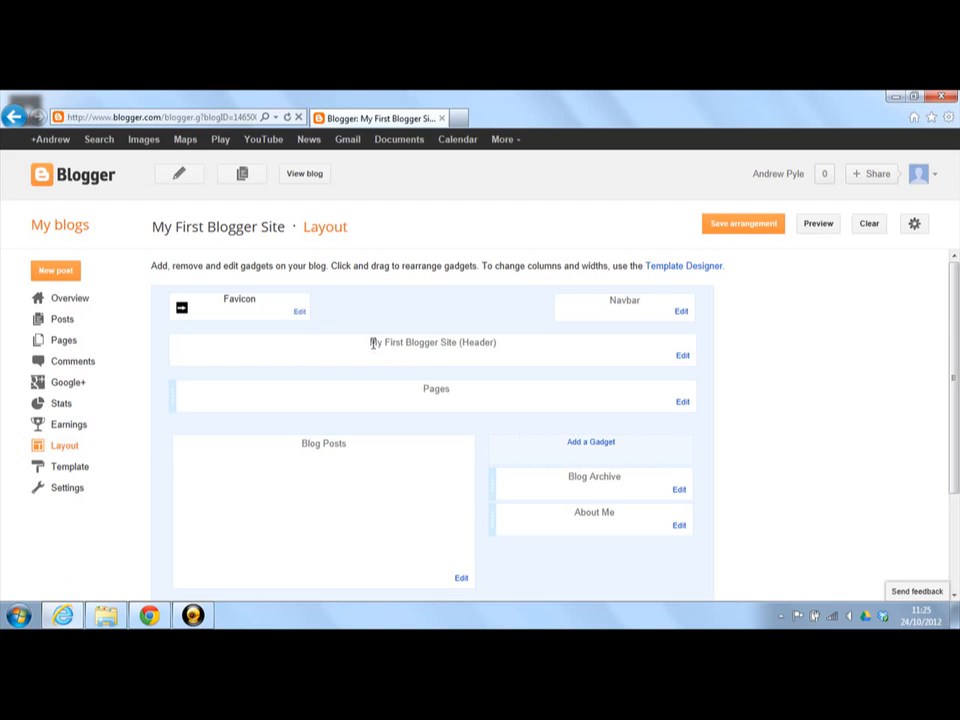
double_click(410, 342)
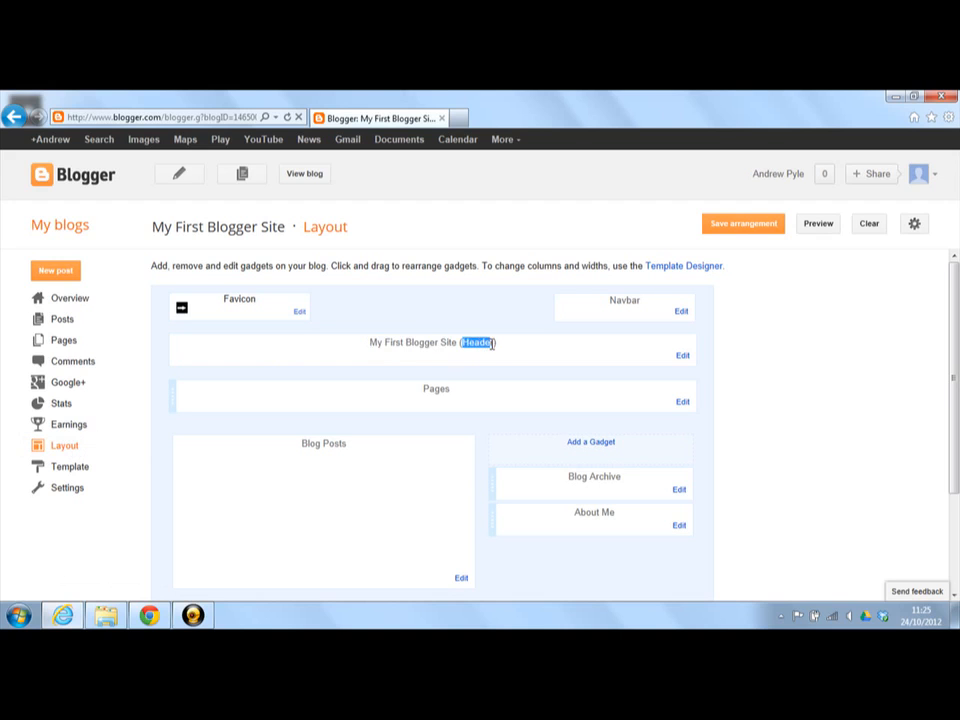
mouse_move(681, 358)
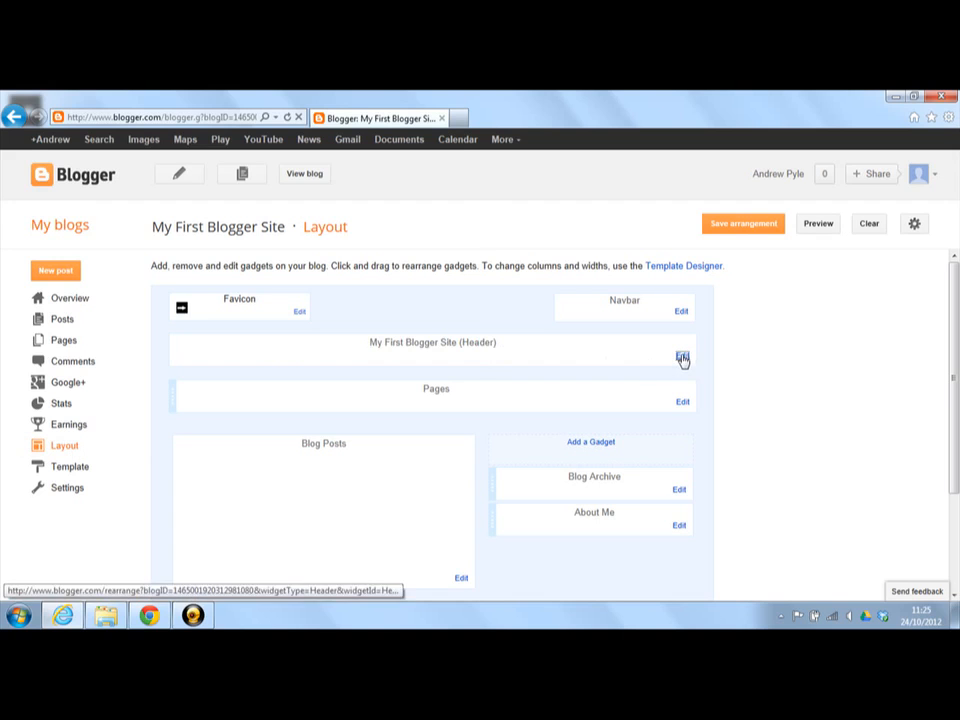
Edit the Header gadget to show its settings, titled 'My First Blogger Site'.
left_click(681, 358)
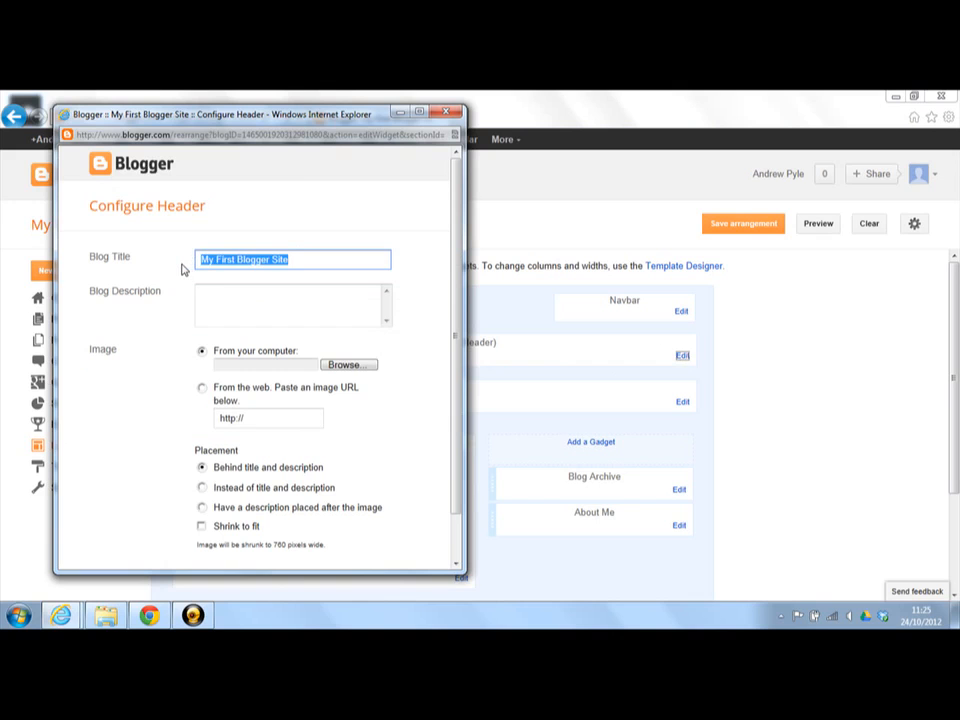
mouse_move(213, 275)
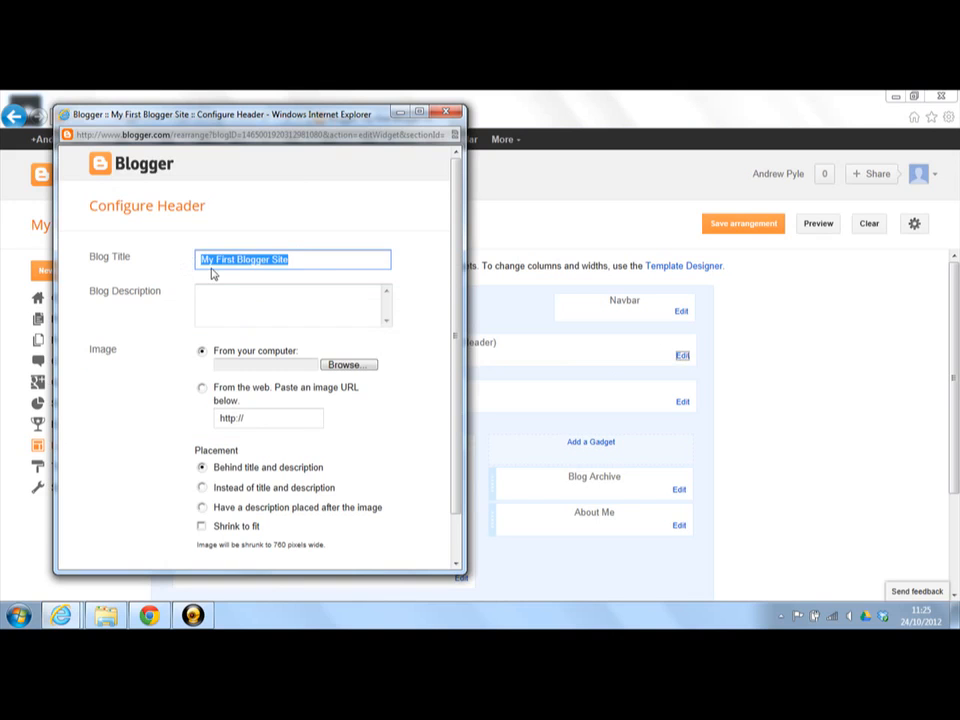
left_click(312, 259)
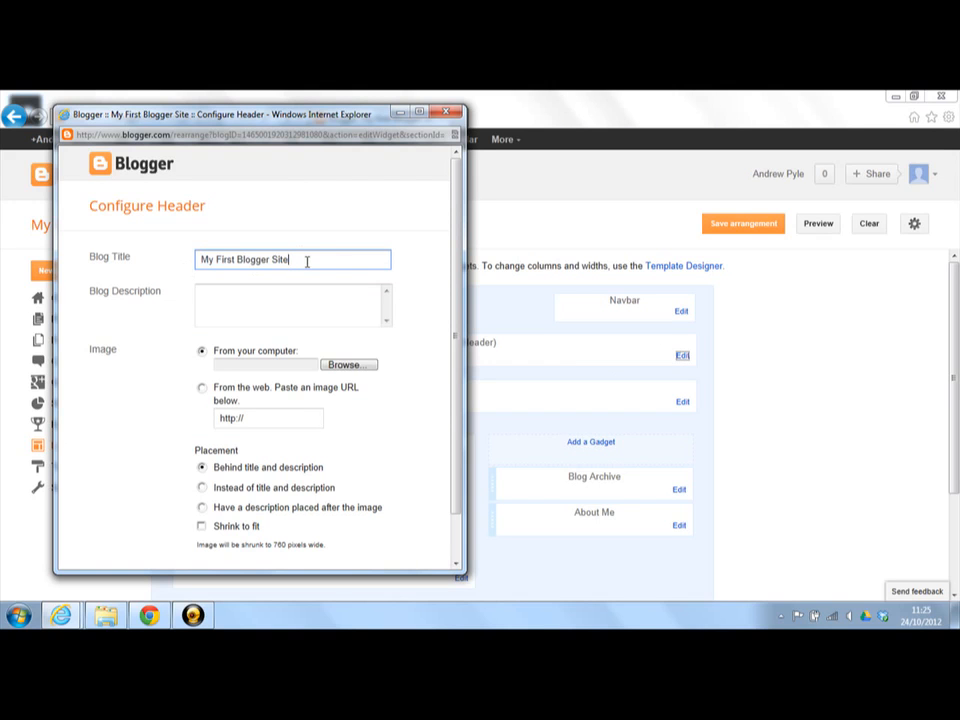
left_click(290, 303)
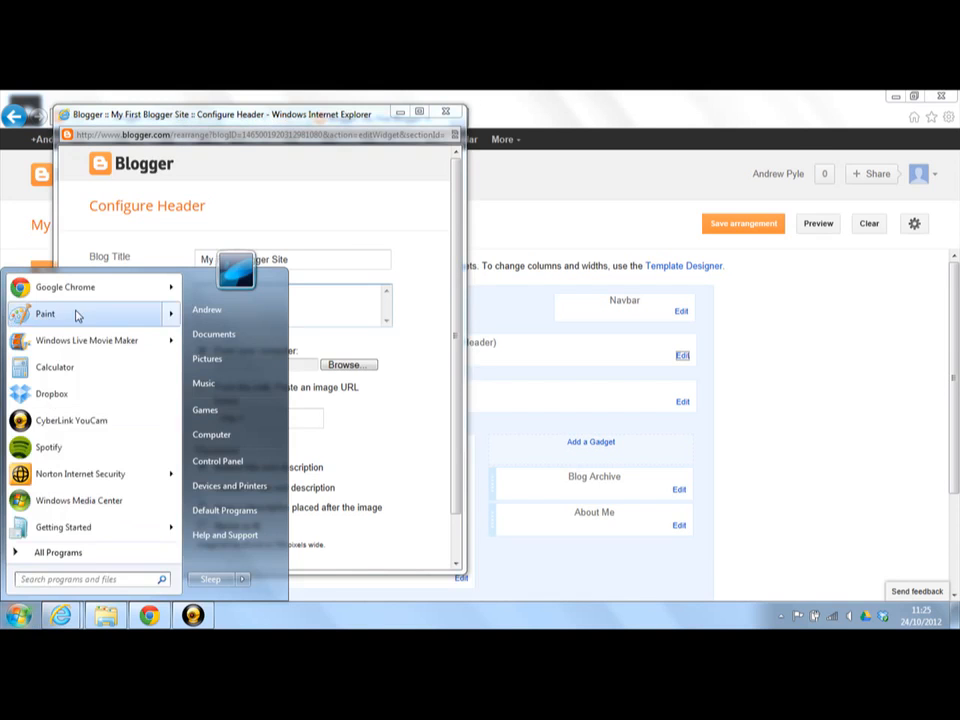
Launch Paint and resize the blank canvas to 818 × 141 pixels.
left_click(44, 313)
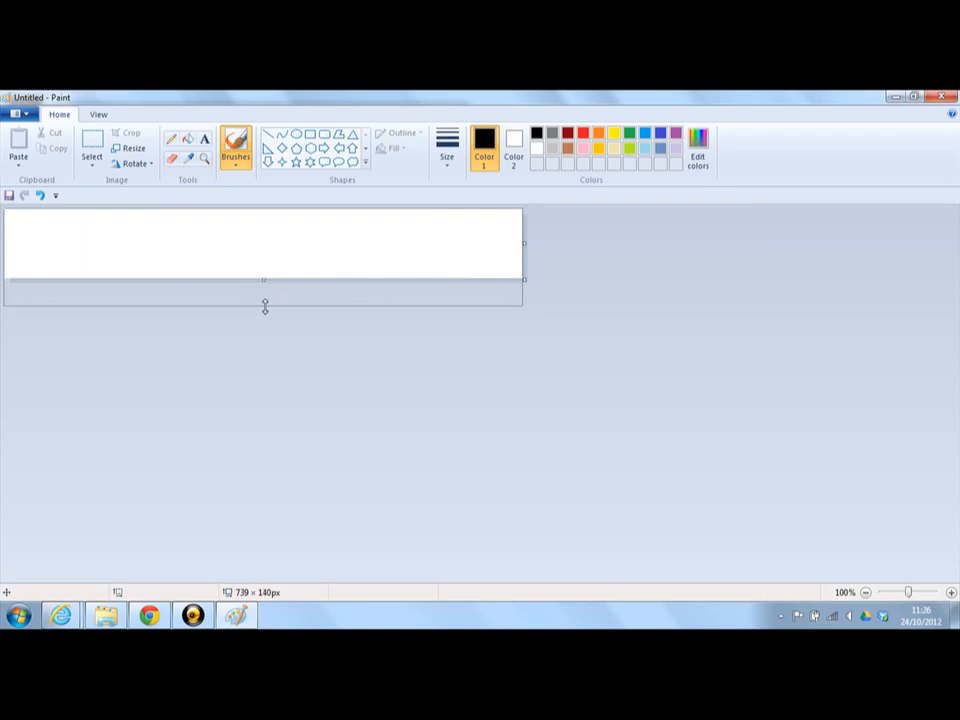
left_click_drag(264, 279, 264, 307)
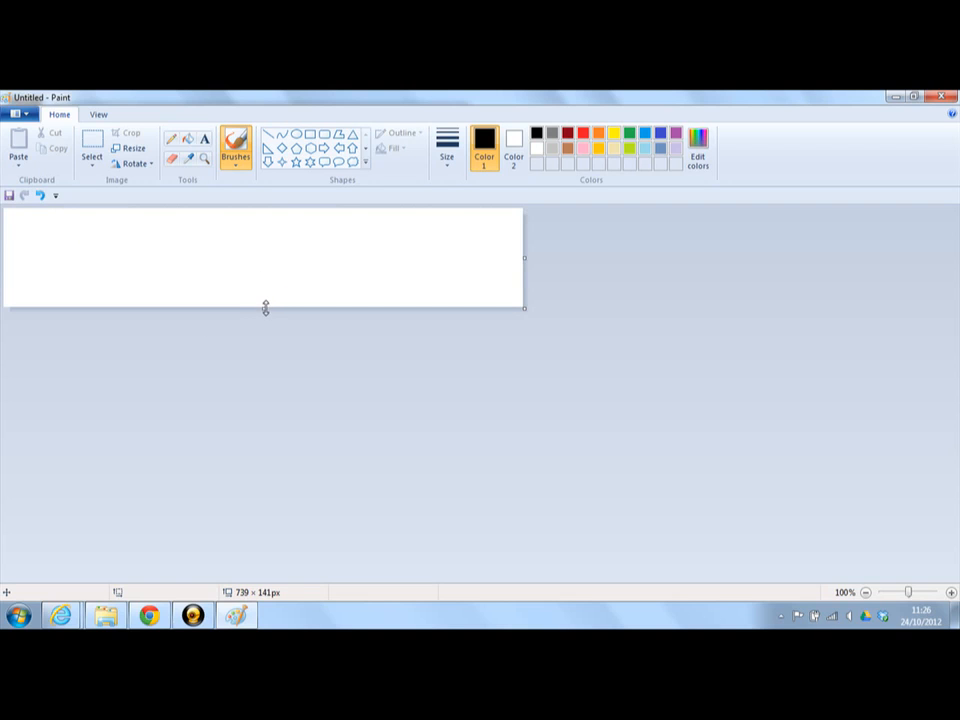
mouse_move(532, 249)
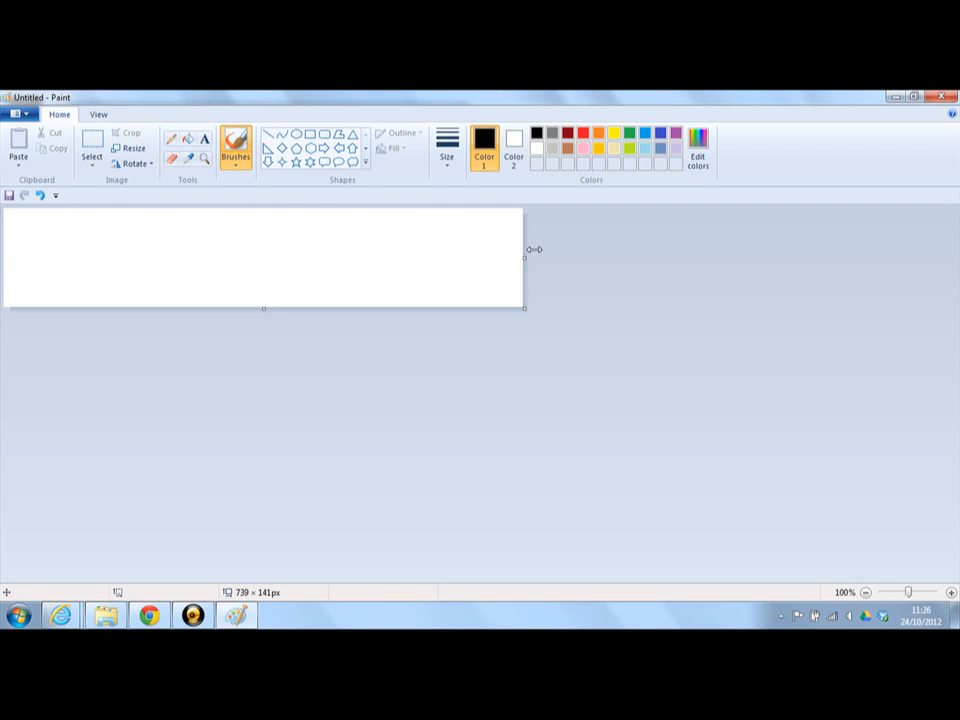
left_click_drag(526, 257, 580, 264)
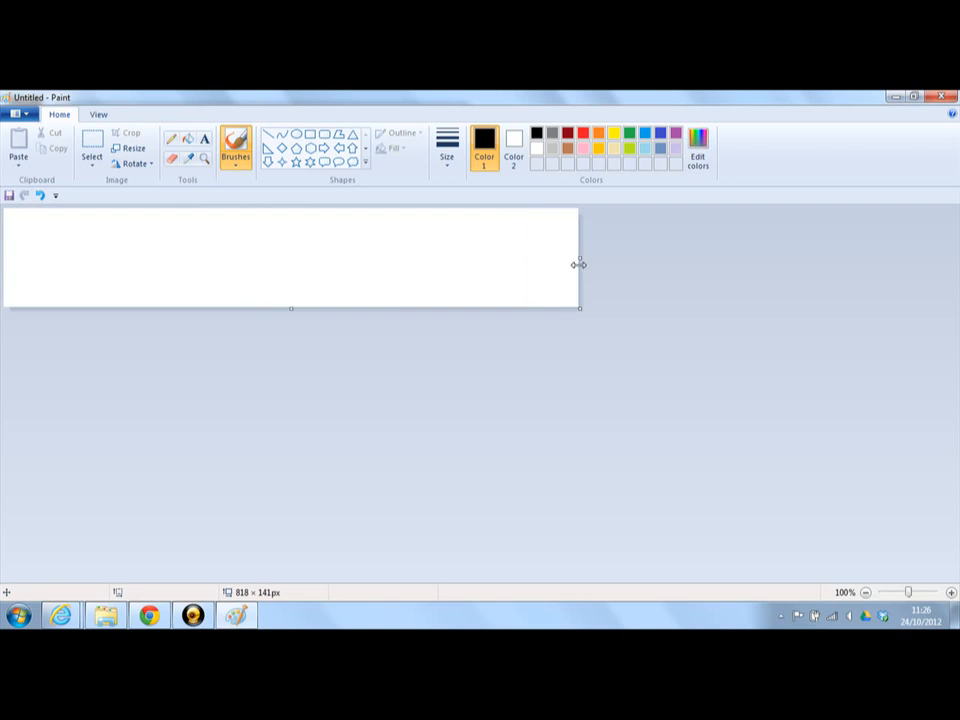
mouse_move(579, 264)
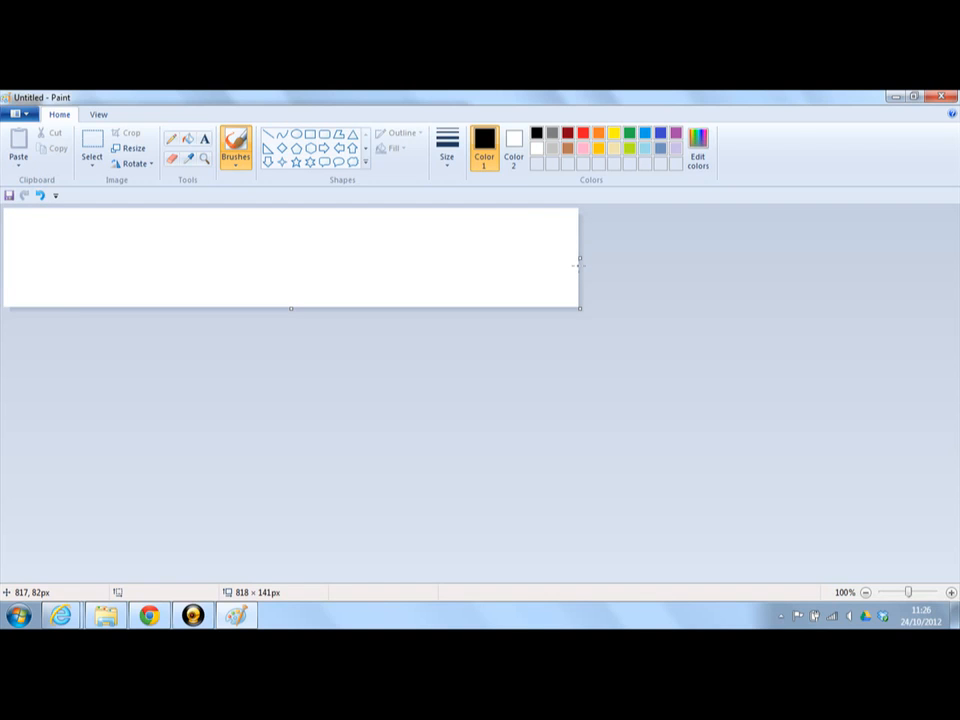
mouse_move(311, 250)
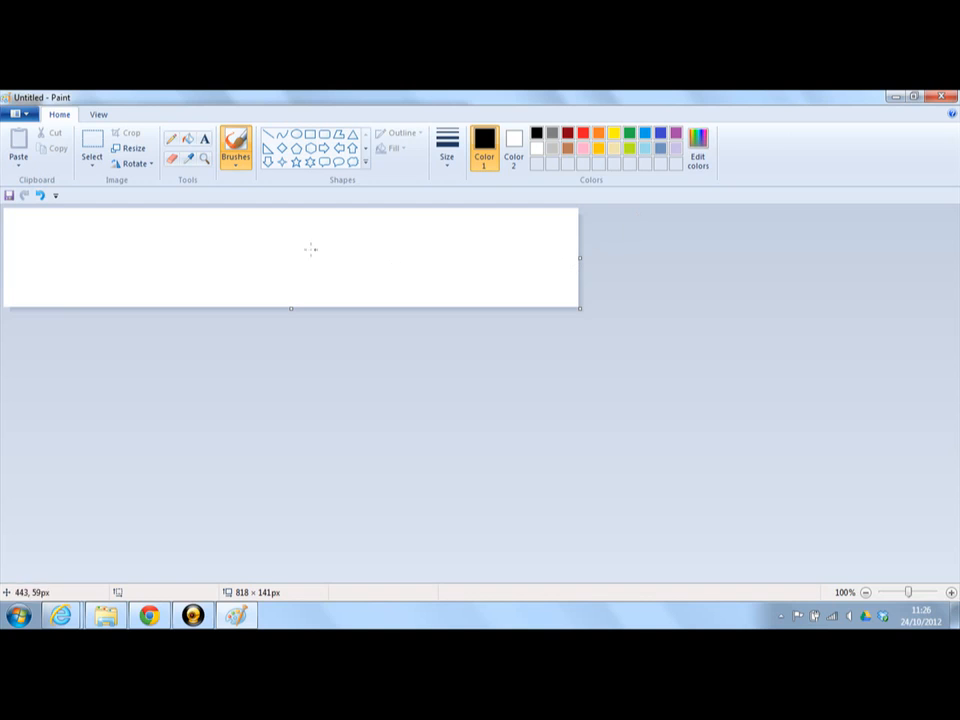
mouse_move(106, 230)
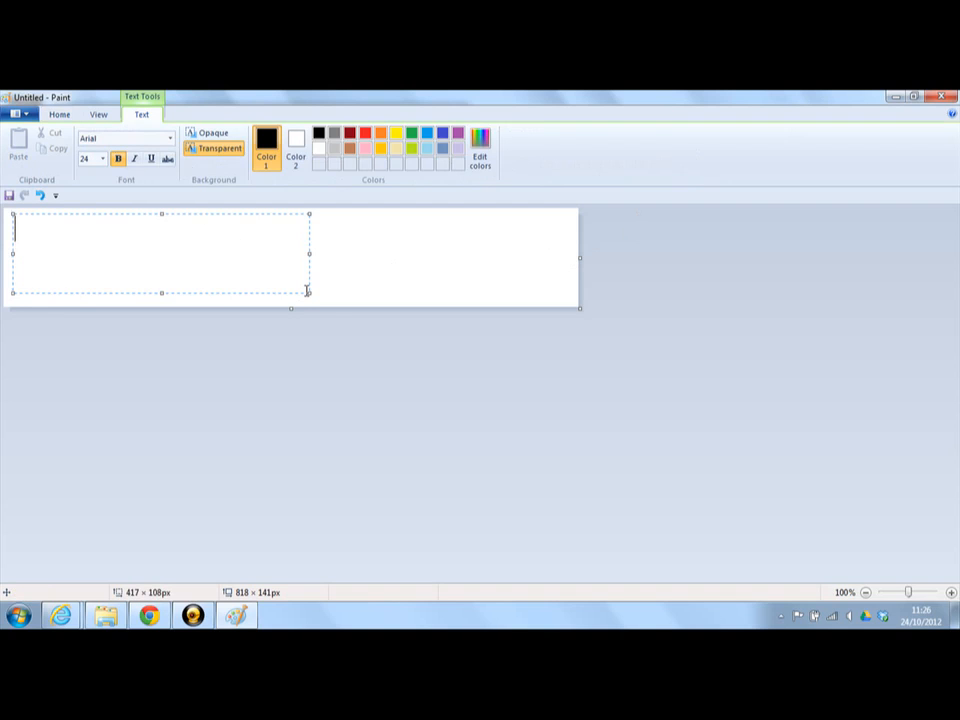
Type the heading 'My First Blog' into the text box.
type("My")
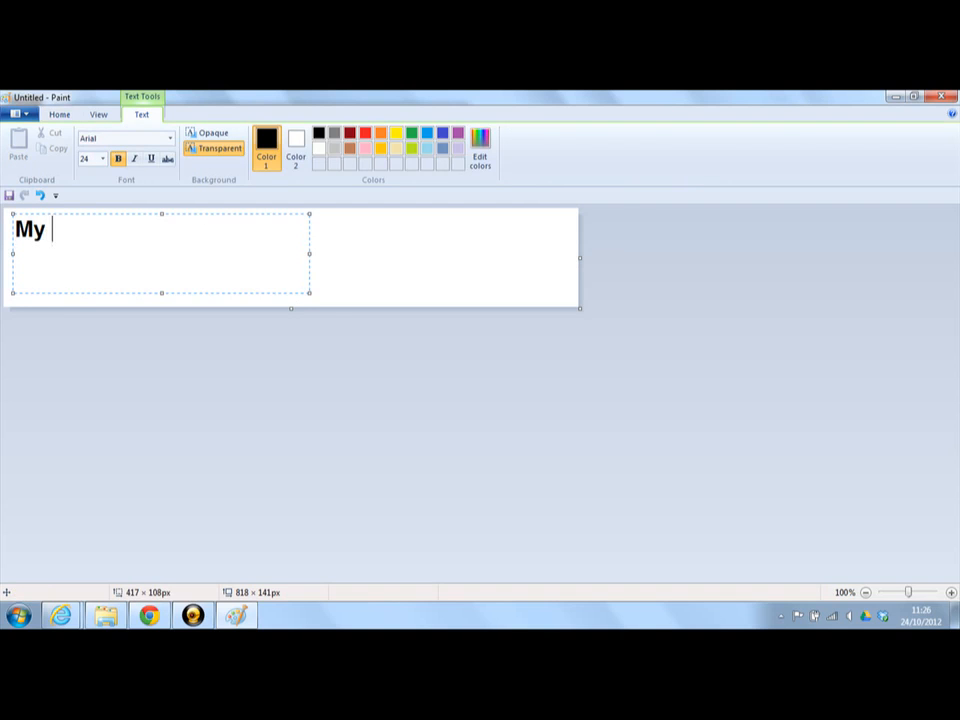
type("First Blo")
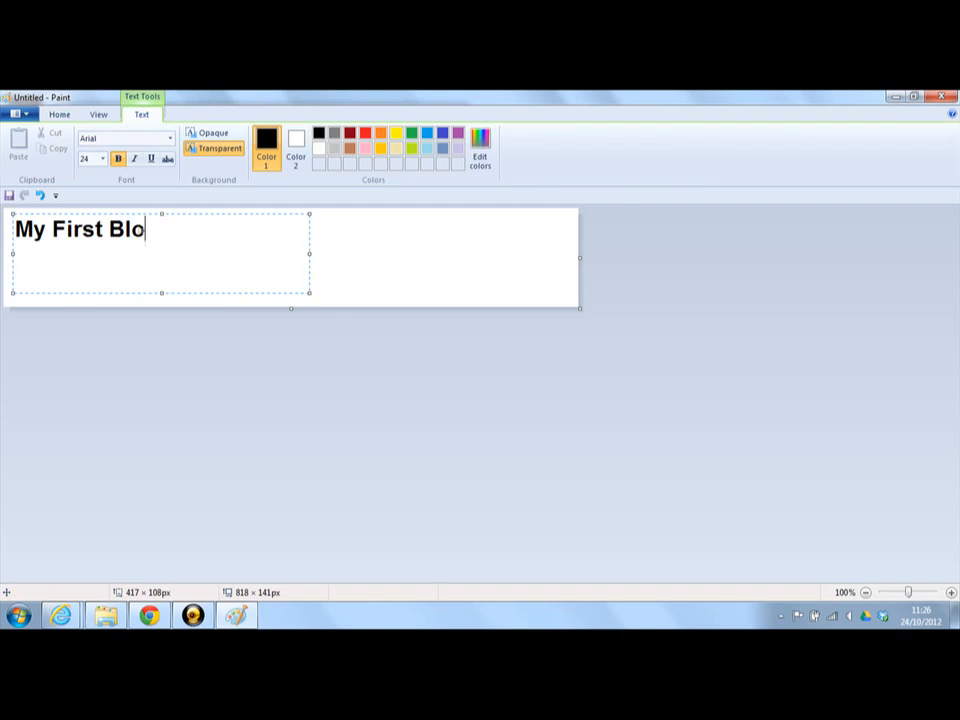
type("g")
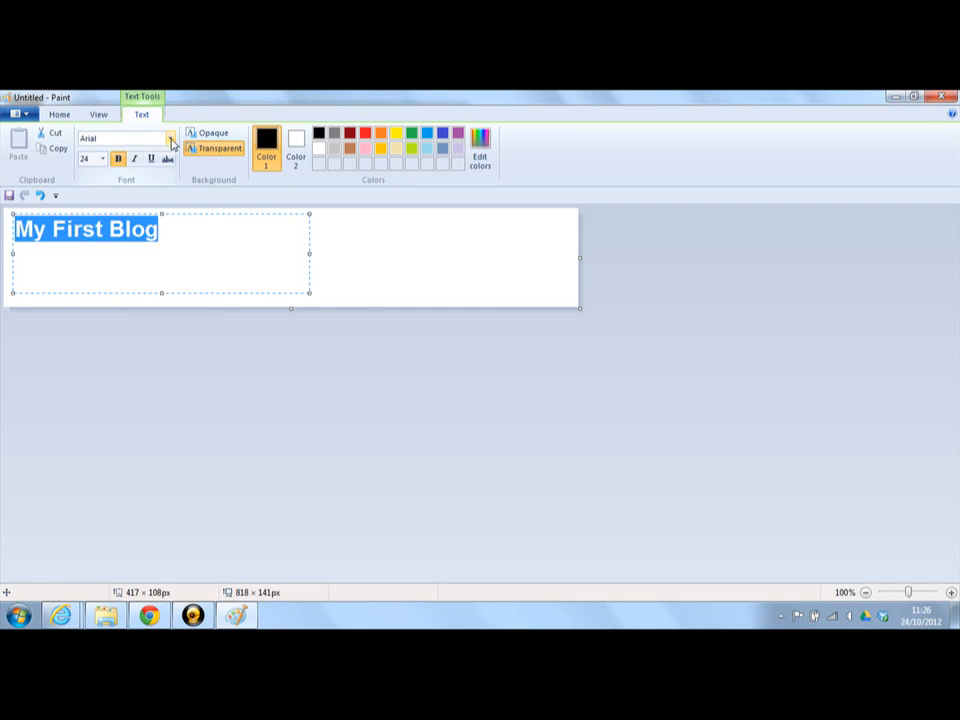
Select the heading and enlarge it with a bigger bold Arial font size.
left_click(170, 138)
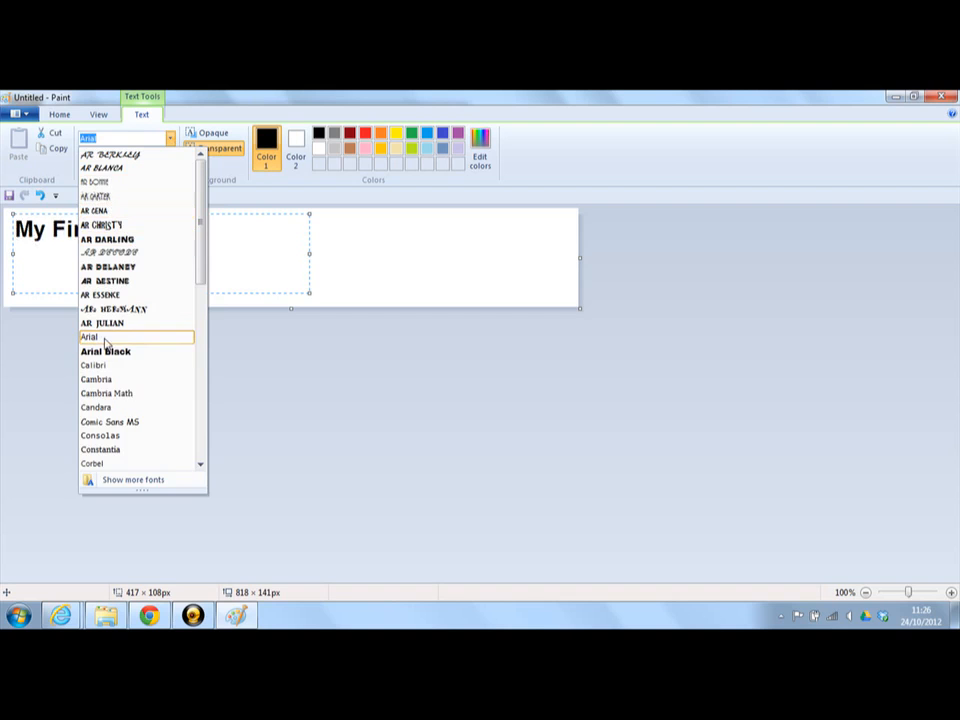
left_click(90, 337)
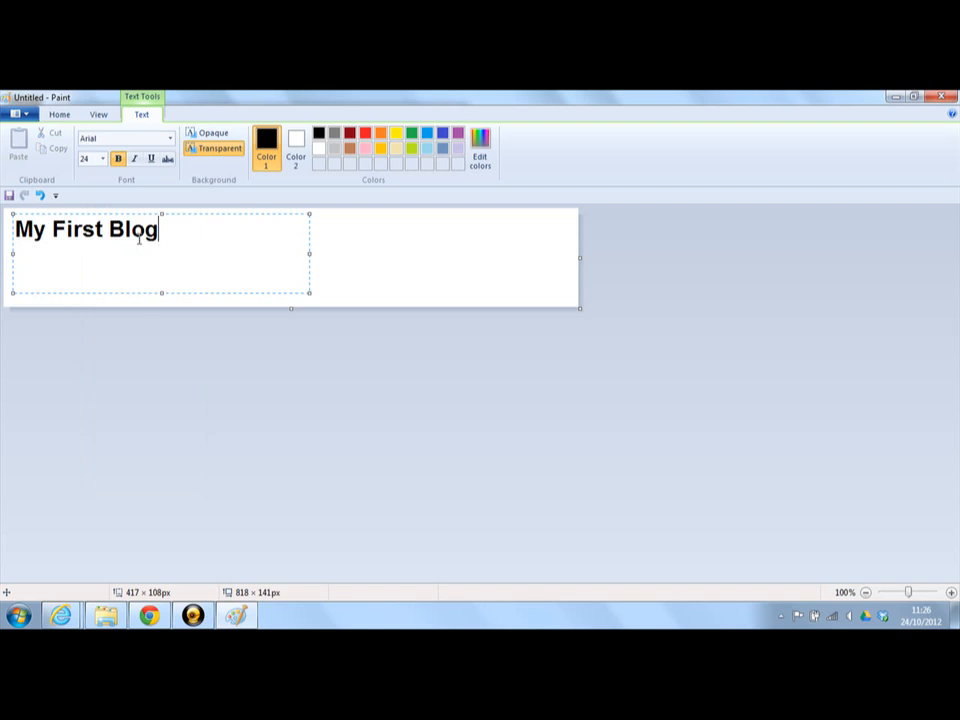
left_click(100, 159)
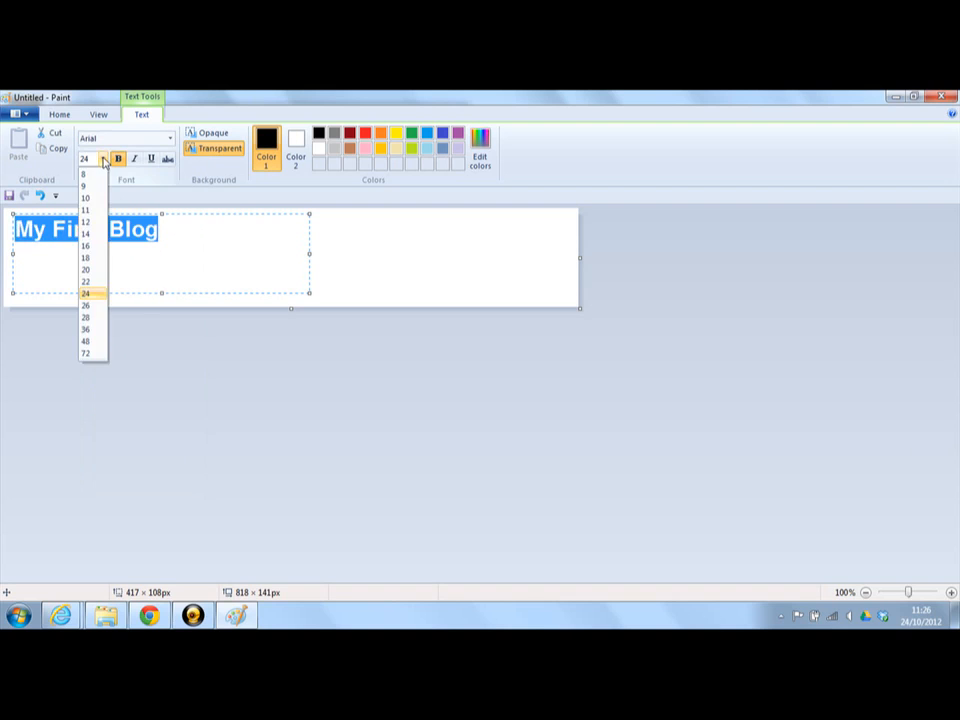
left_click(85, 341)
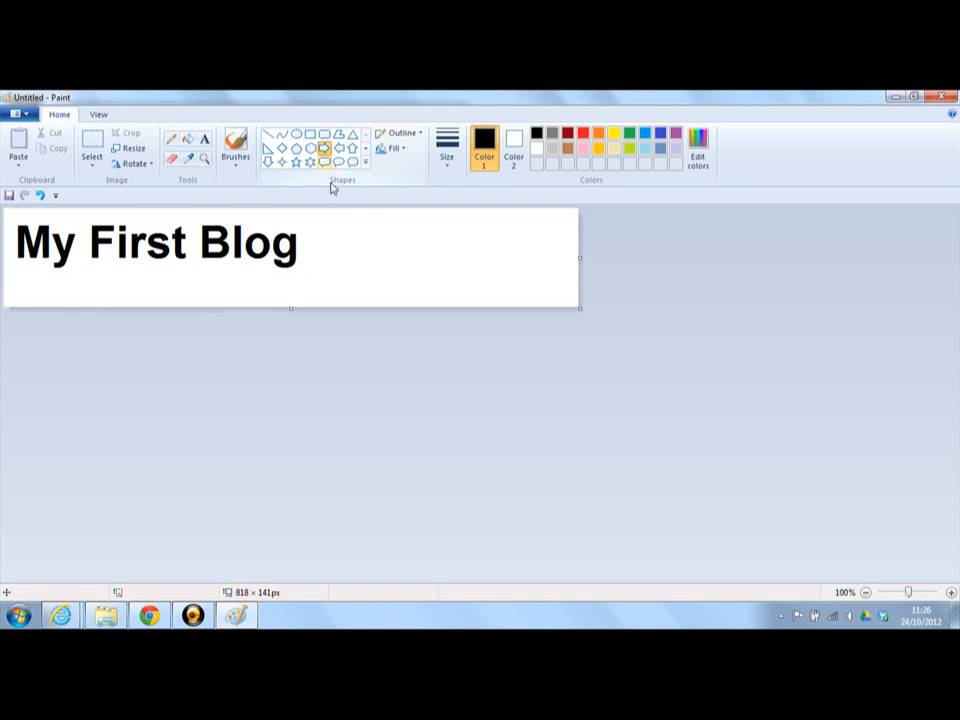
Draw three right arrows after the heading and trim the canvas to 818 × 111 px.
left_click_drag(313, 248, 372, 258)
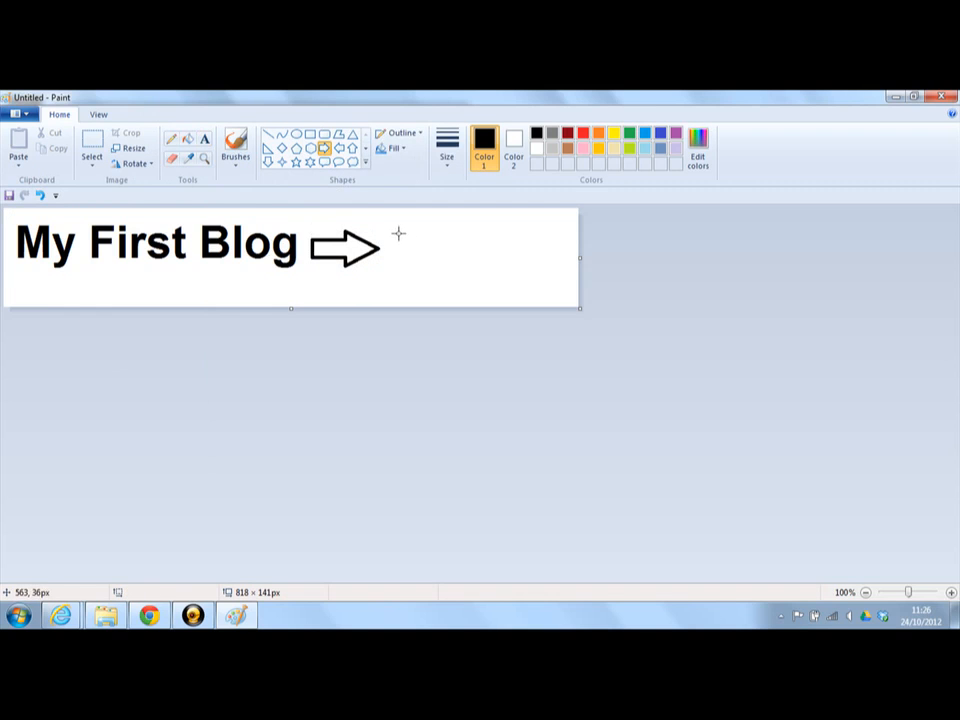
left_click_drag(400, 235, 463, 273)
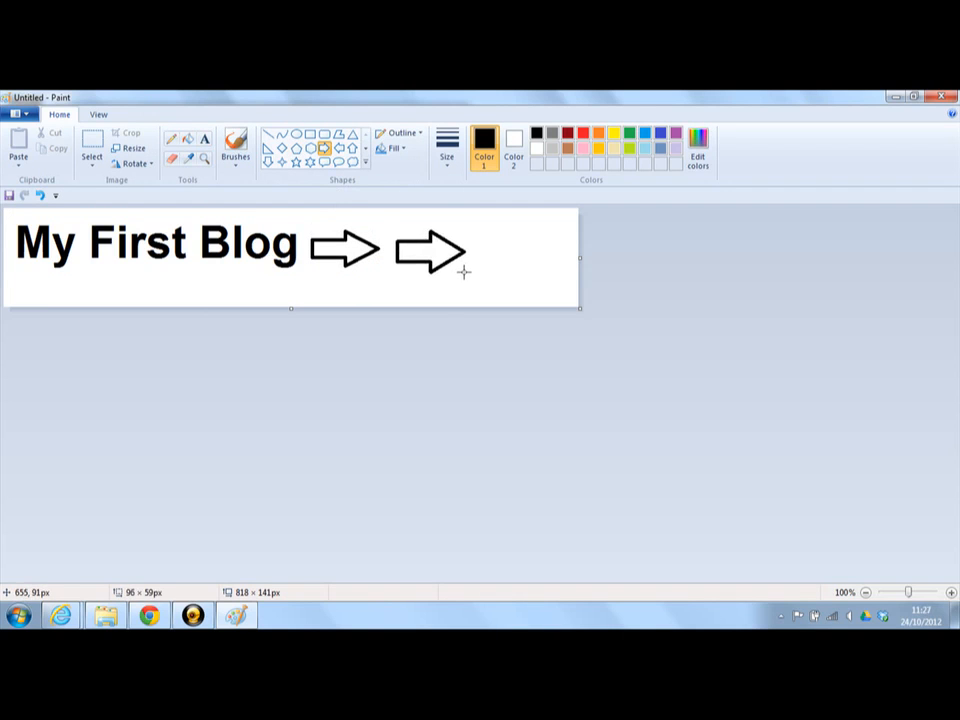
mouse_move(485, 240)
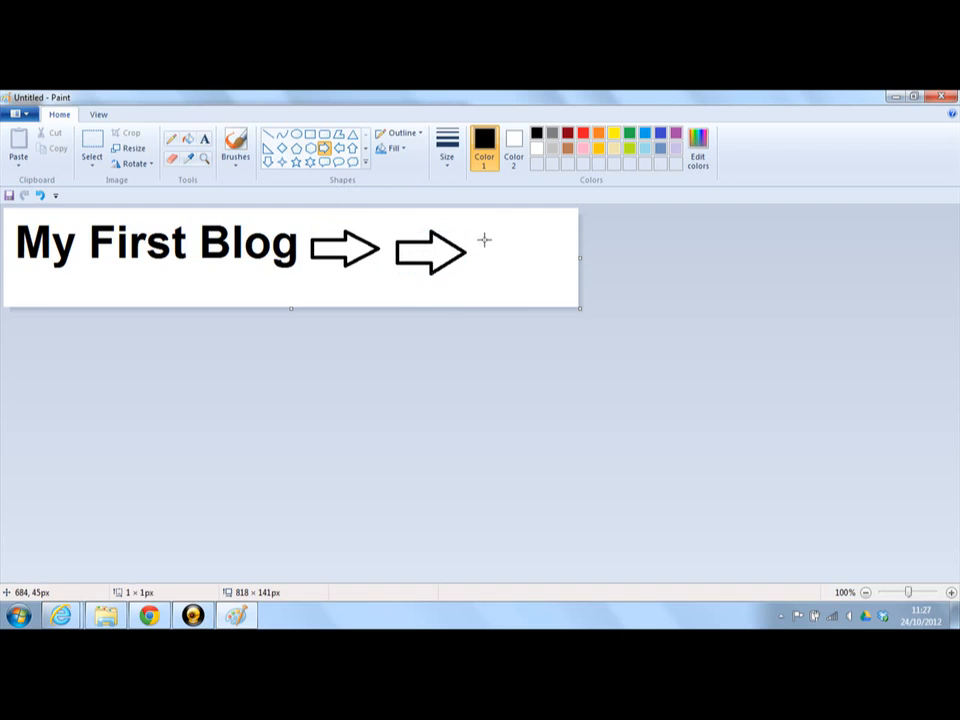
left_click_drag(483, 242, 558, 278)
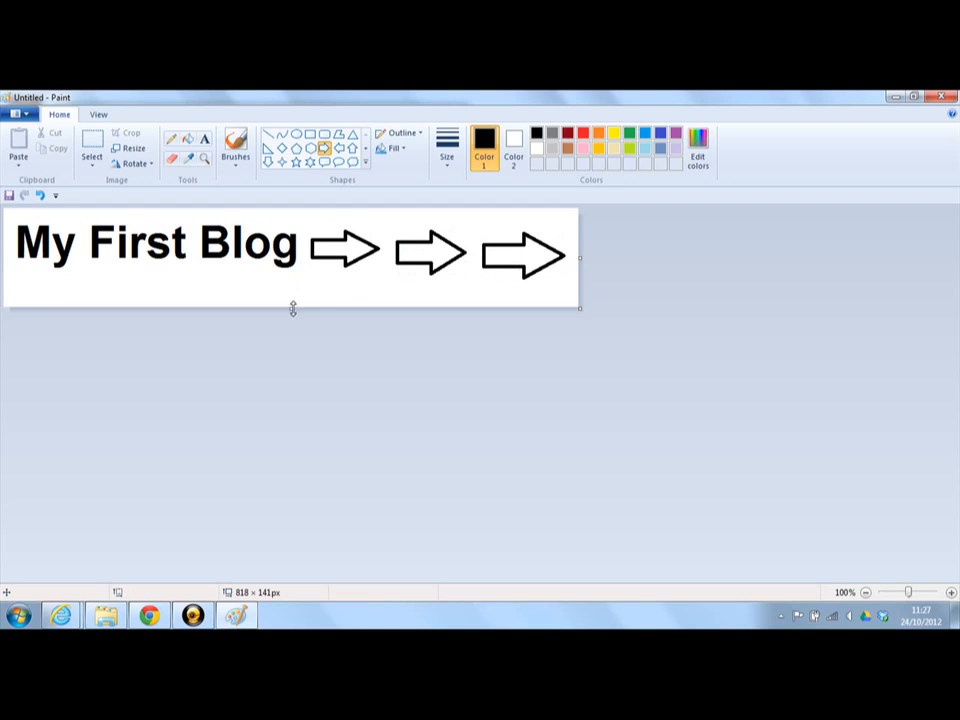
left_click_drag(292, 309, 297, 287)
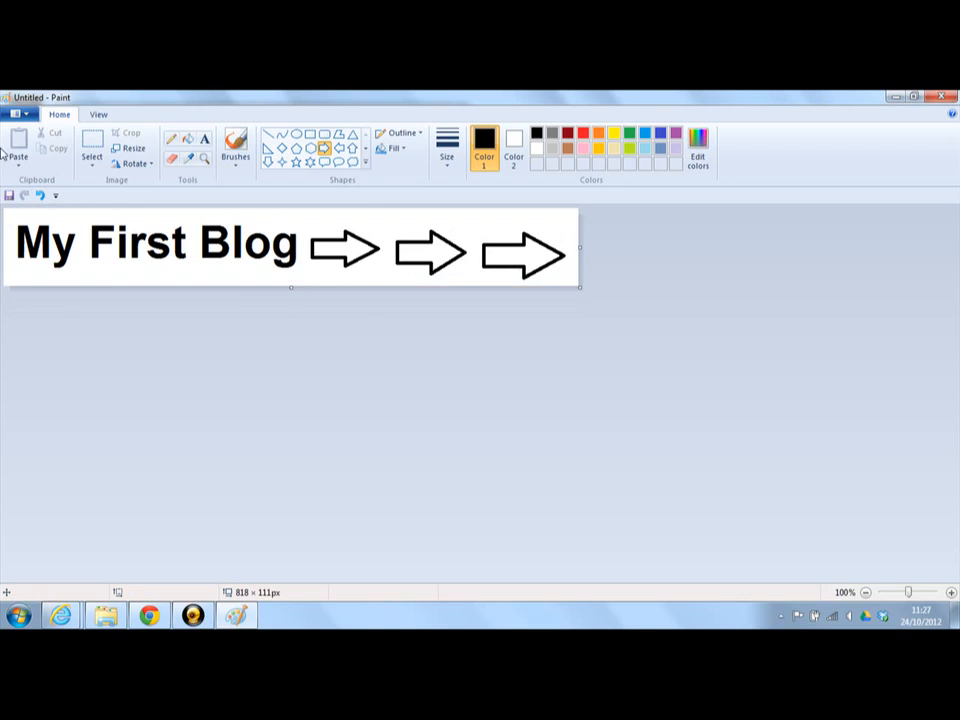
Save the banner to the Desktop as a PNG named 'Header Image'.
left_click(16, 113)
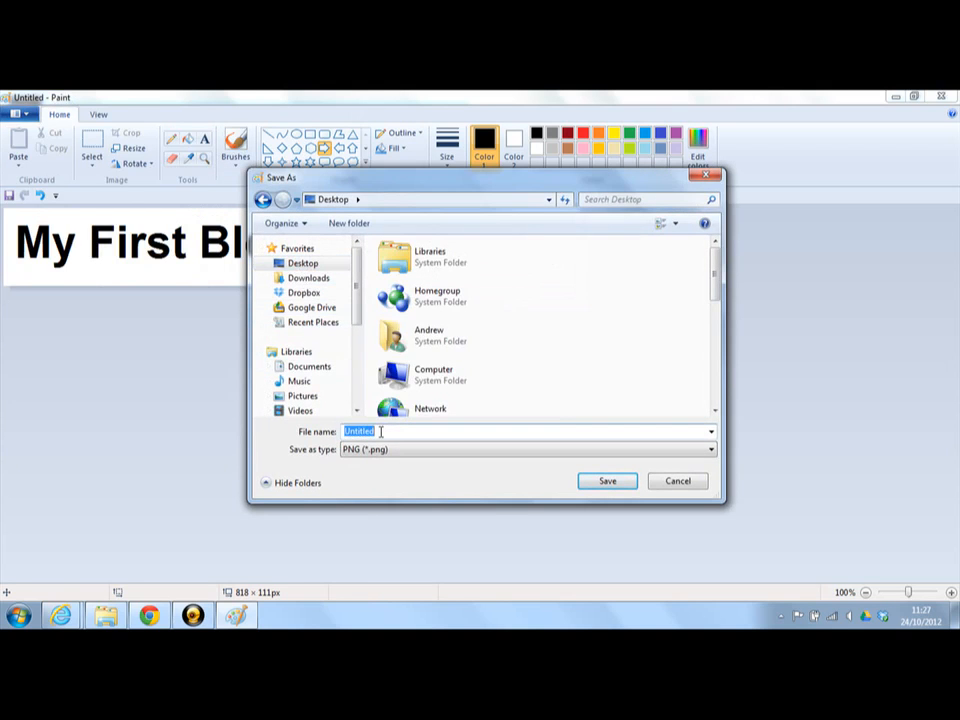
type("Header")
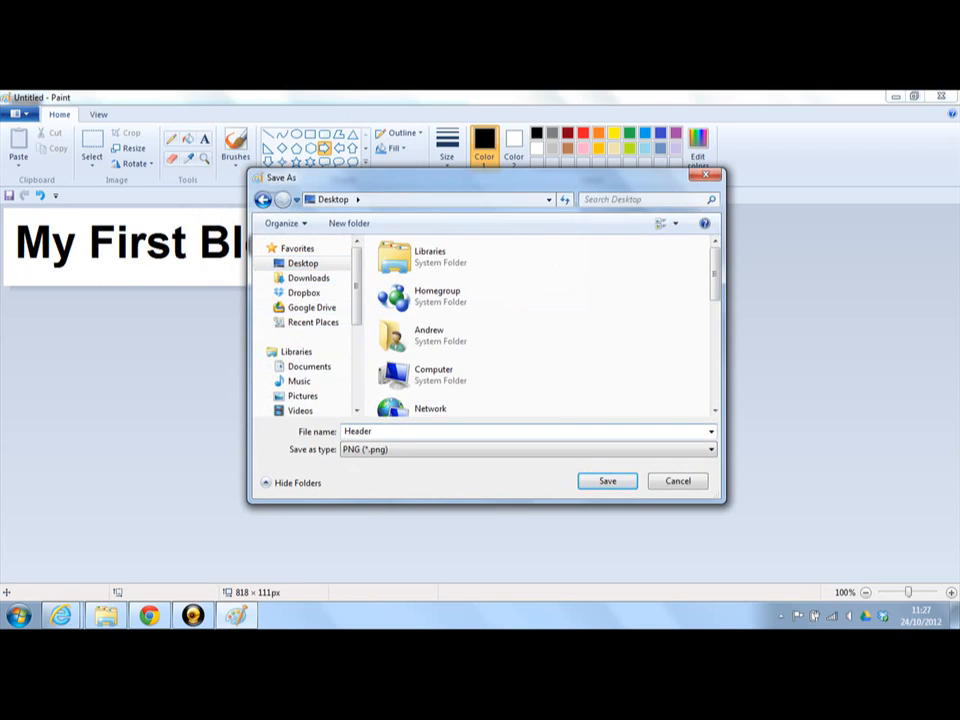
type("Image")
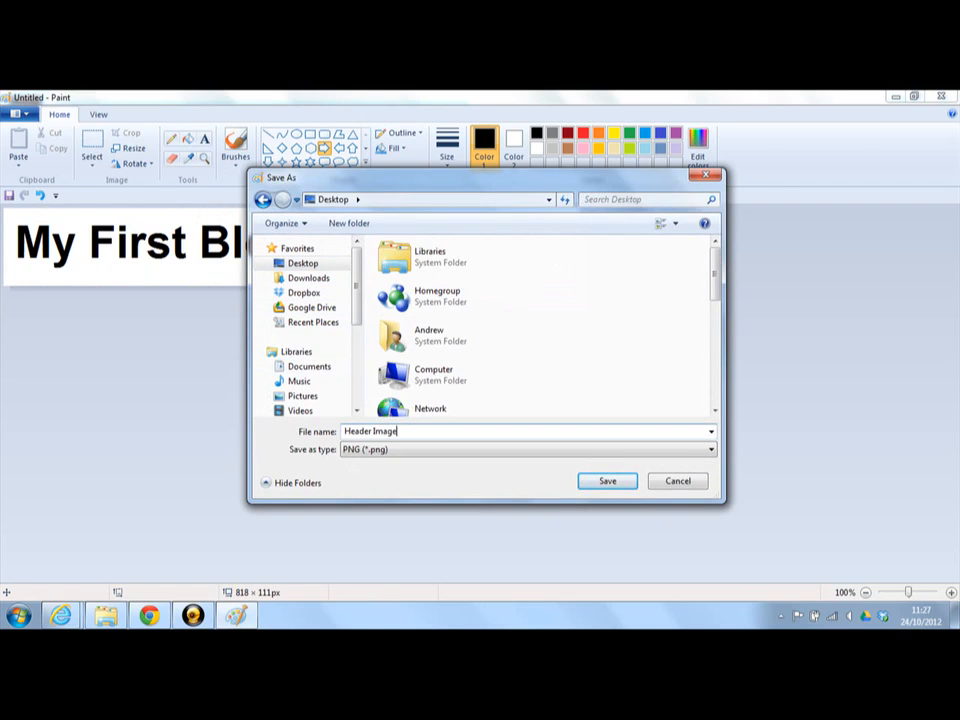
left_click(606, 481)
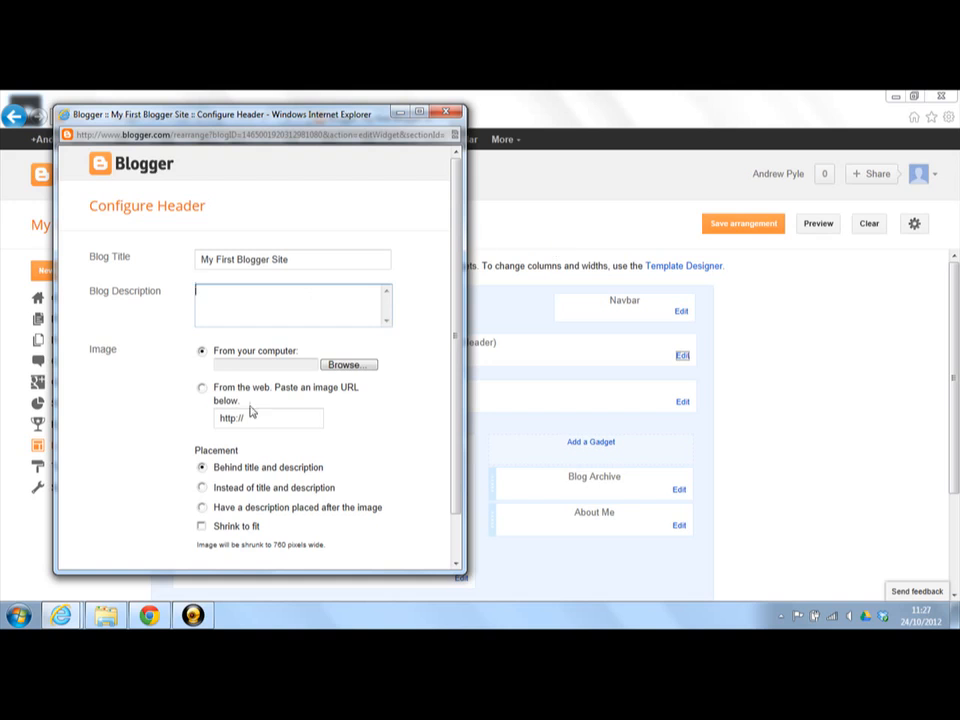
mouse_move(210, 483)
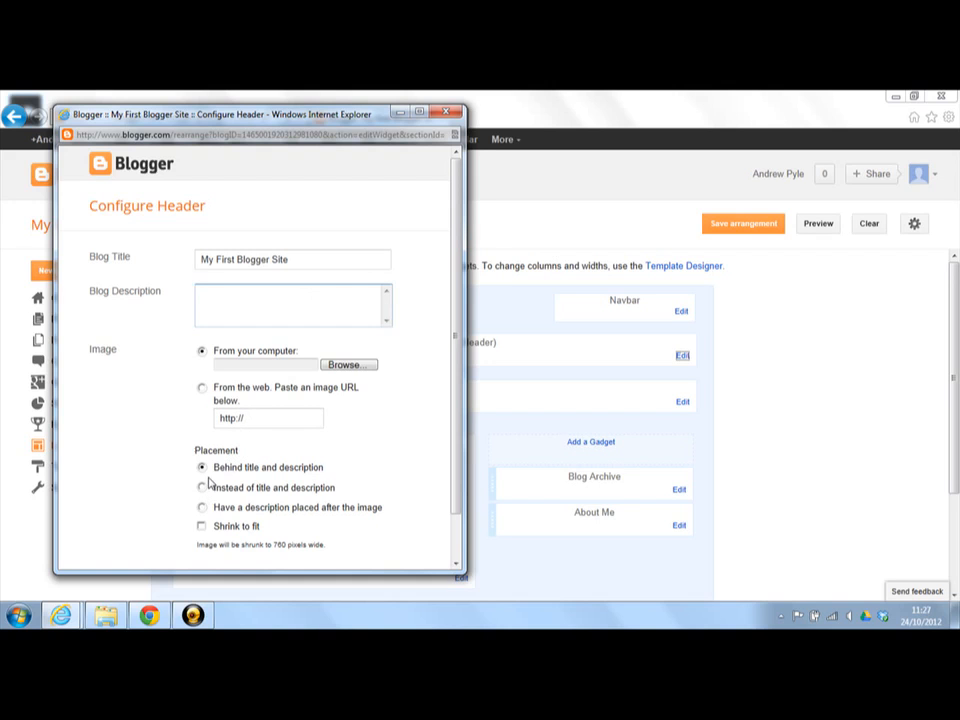
mouse_move(210, 480)
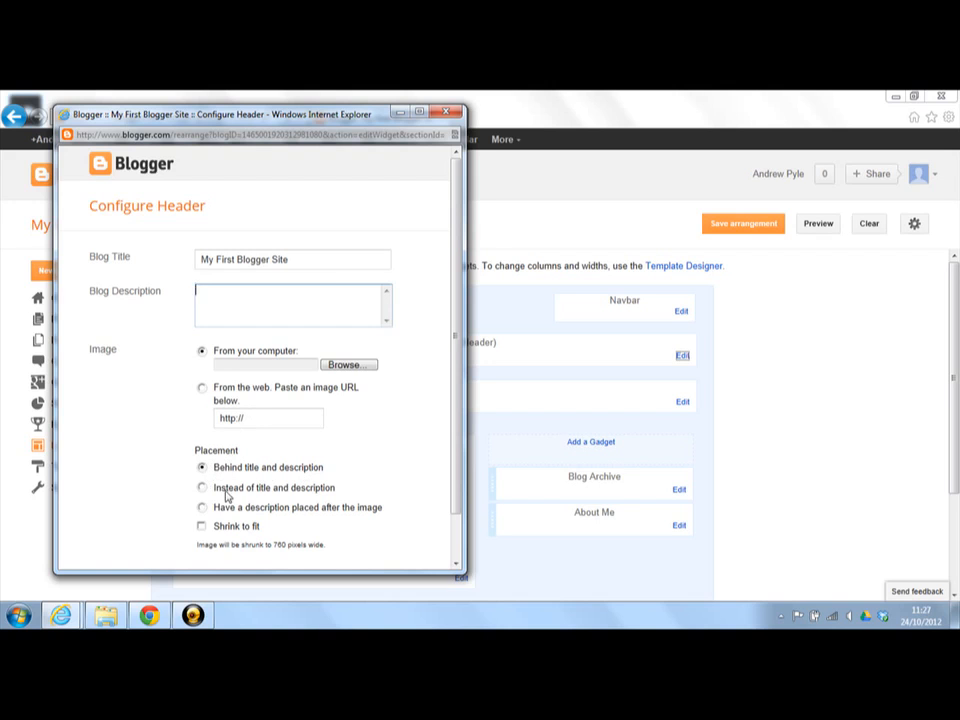
mouse_move(237, 515)
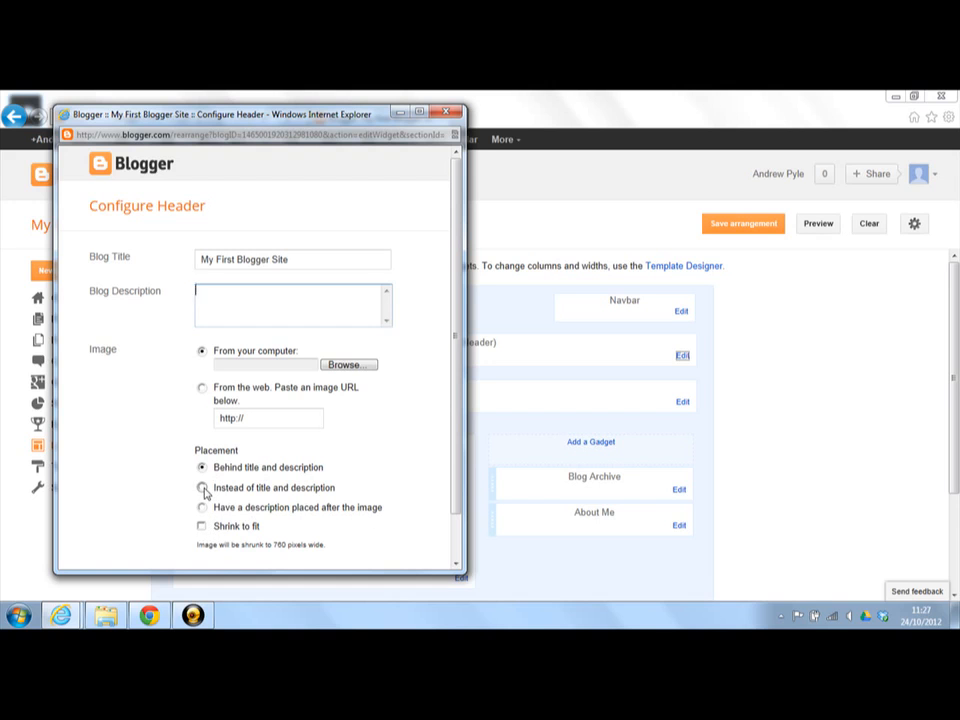
Set placement to 'Instead of title and description' and browse for an image file.
left_click(202, 487)
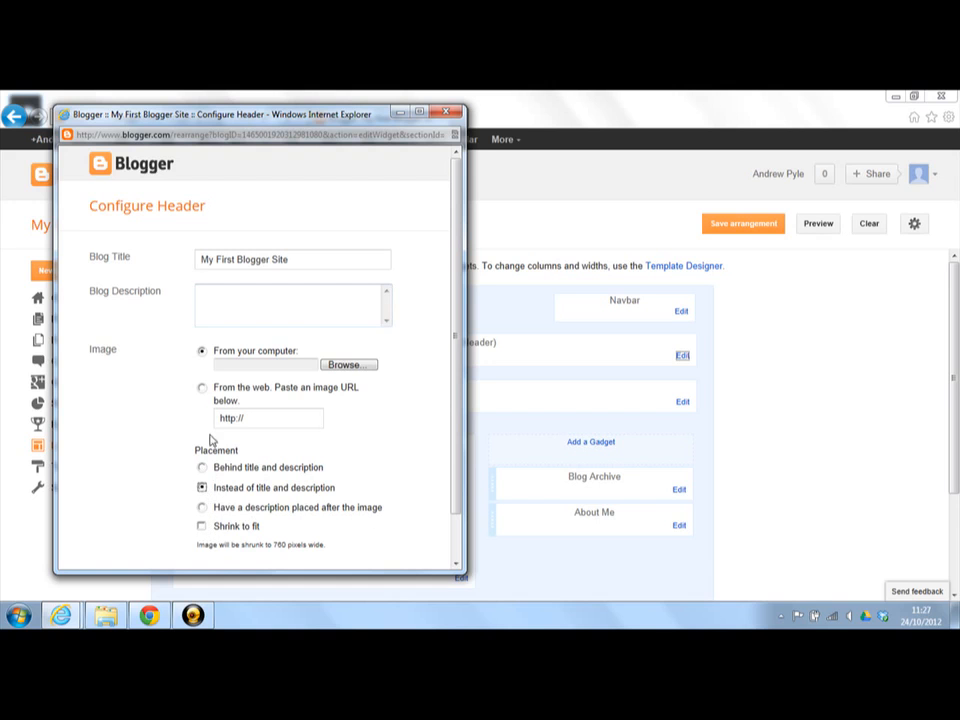
left_click(348, 364)
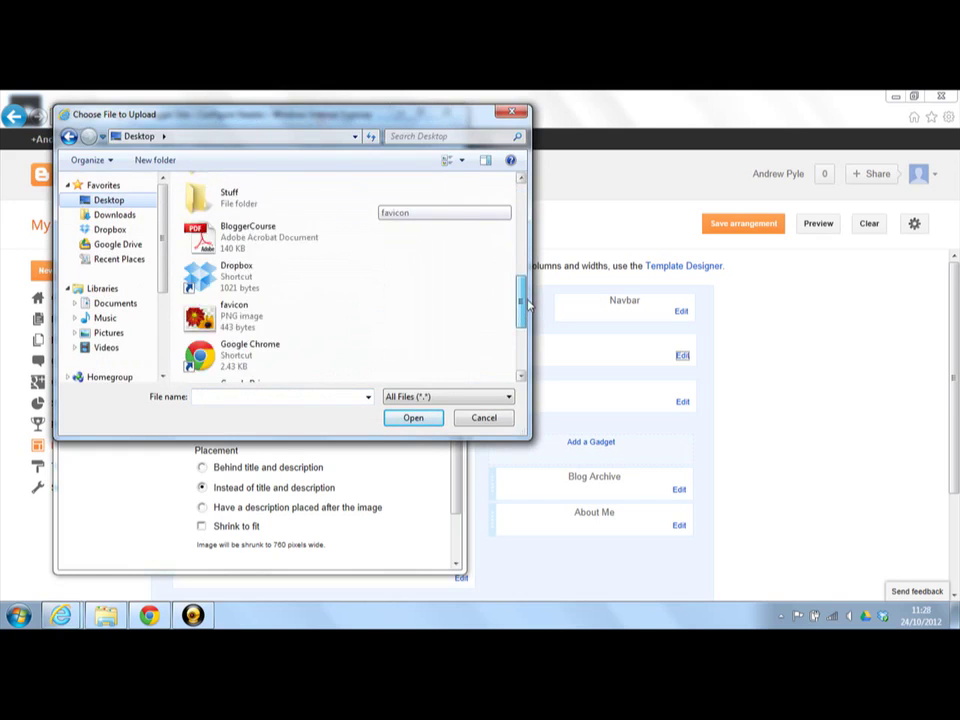
Upload 'Header Image', keep it instead of title and description, and save.
scroll("down", 3)
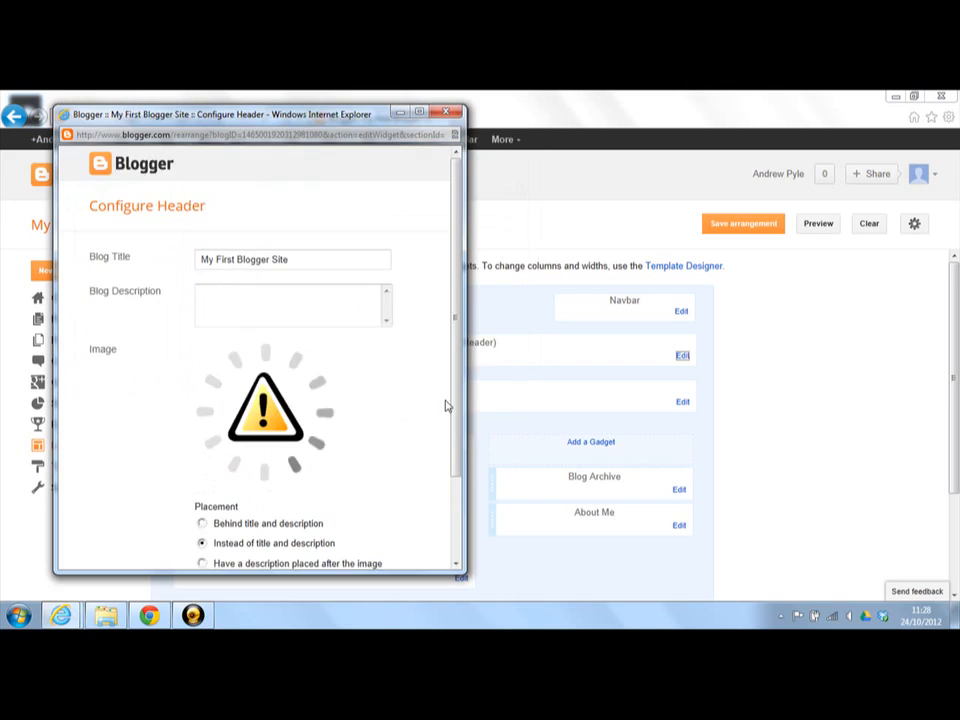
scroll("down", 3)
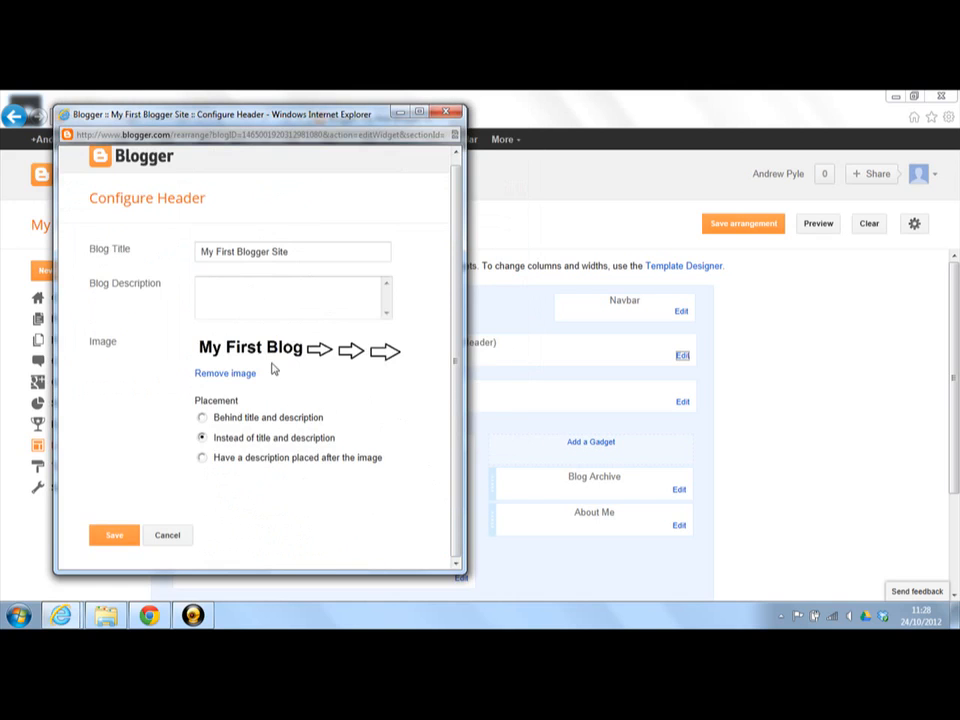
mouse_move(248, 413)
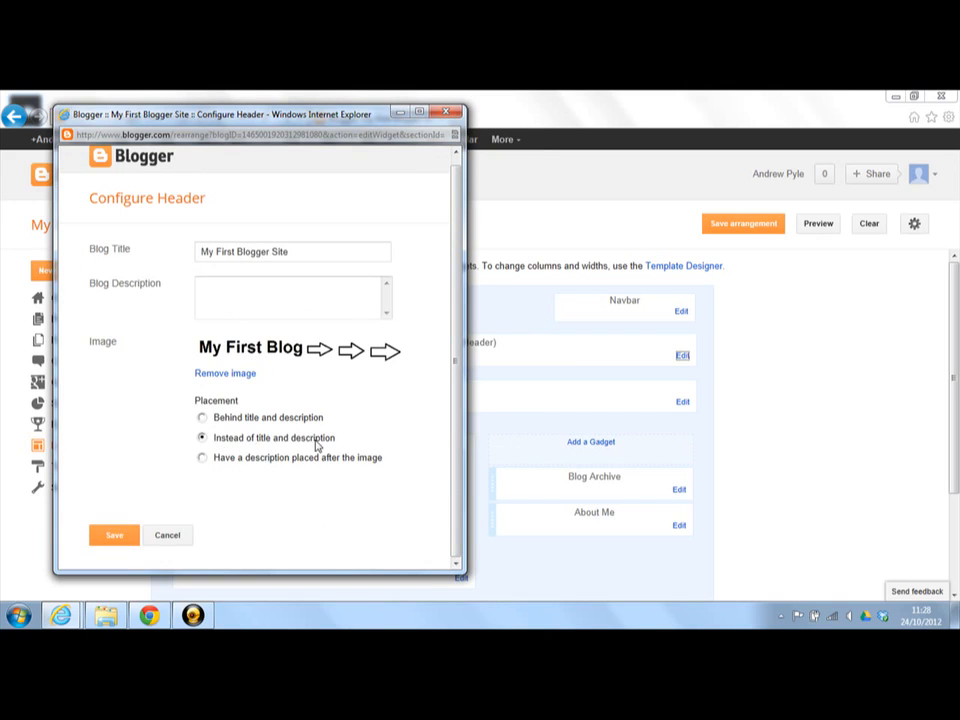
left_click(114, 535)
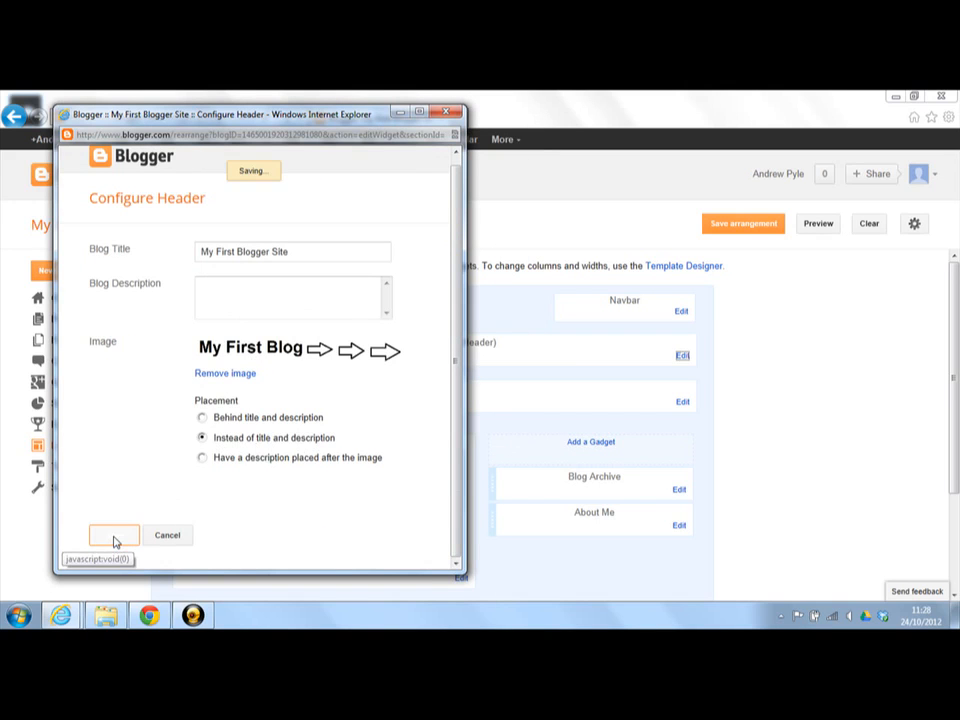
left_click(113, 535)
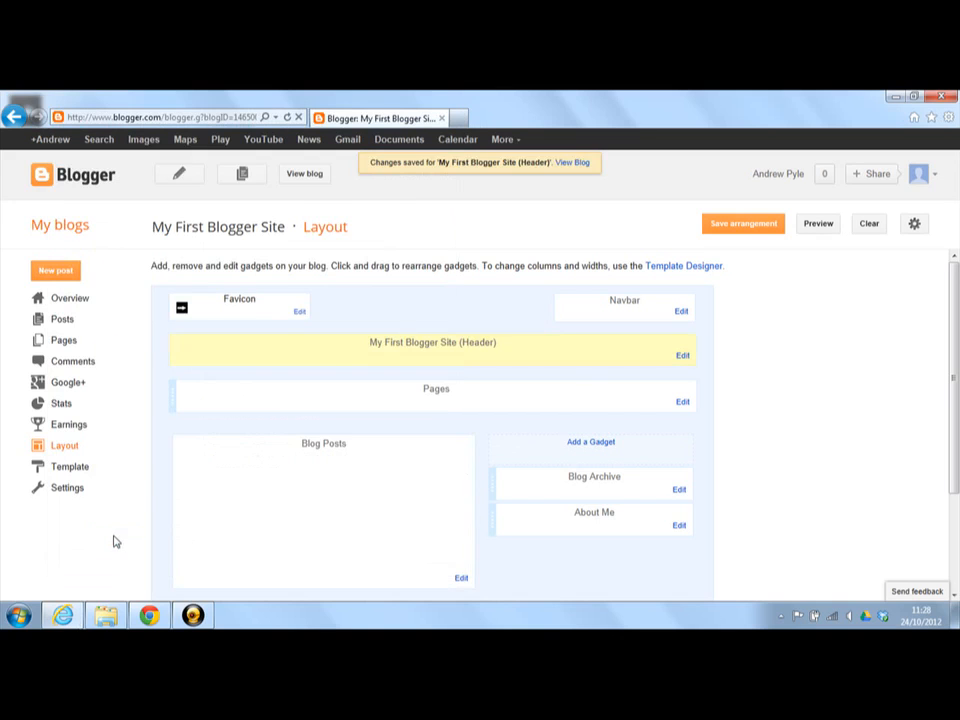
mouse_move(304, 173)
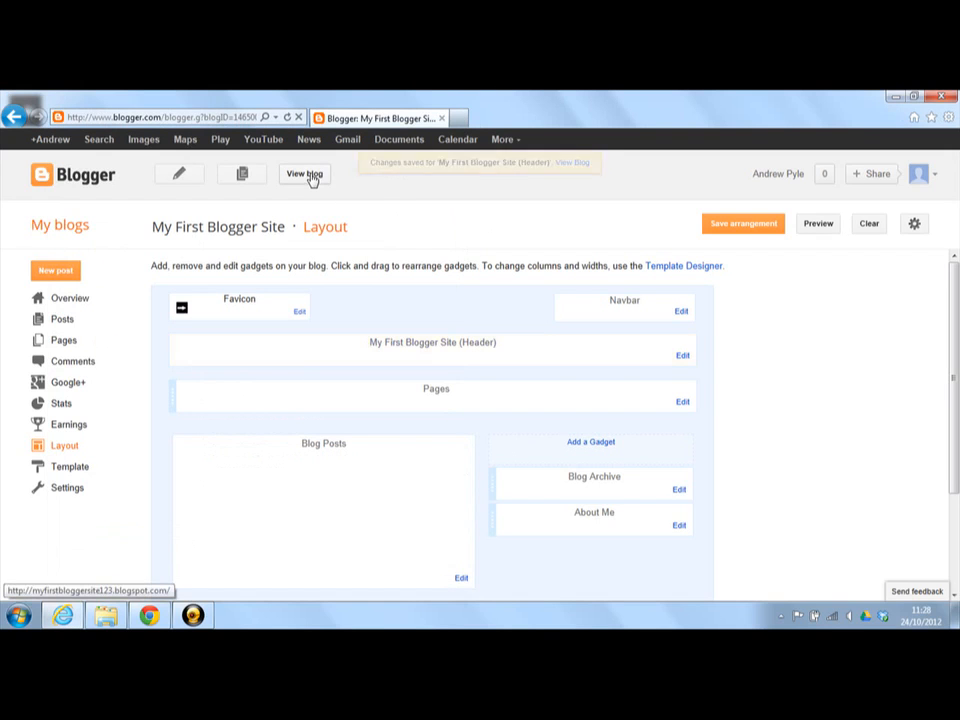
left_click(305, 174)
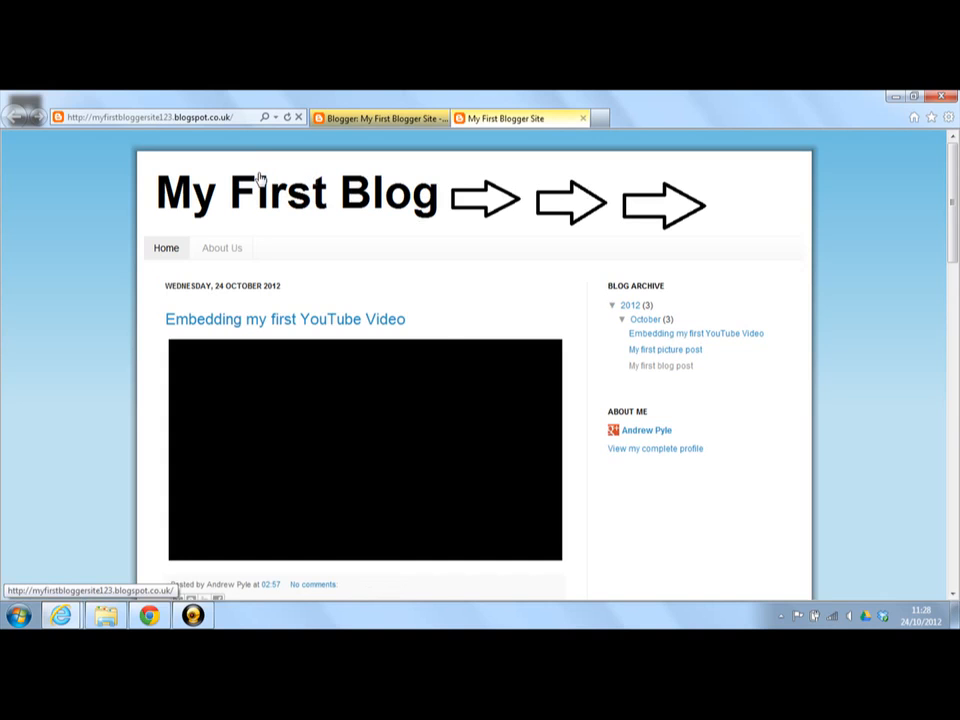
mouse_move(690, 204)
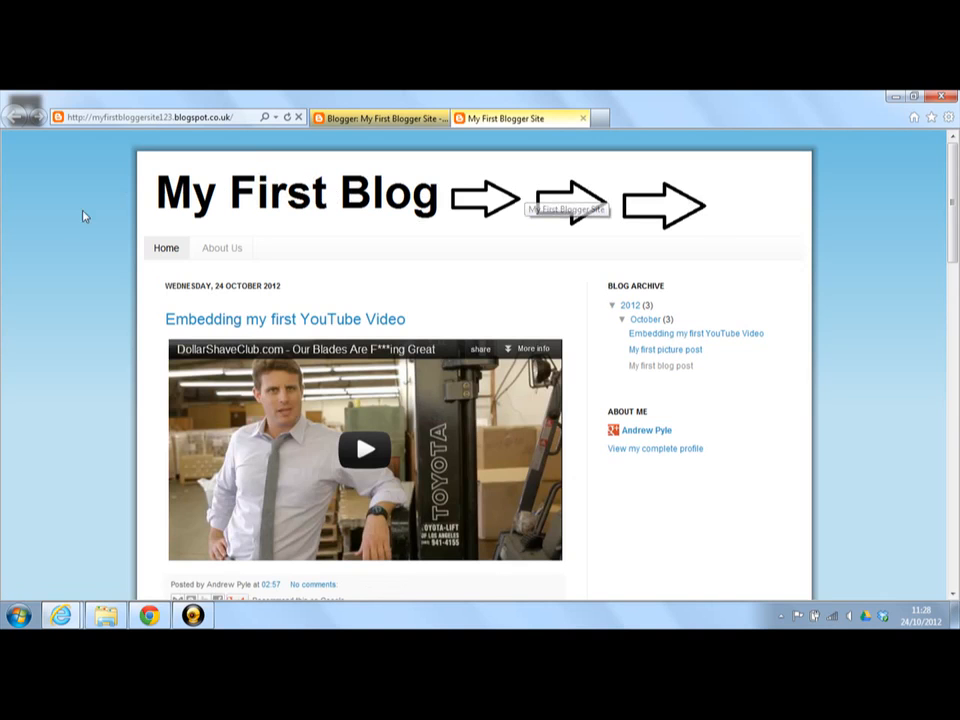
mouse_move(60, 247)
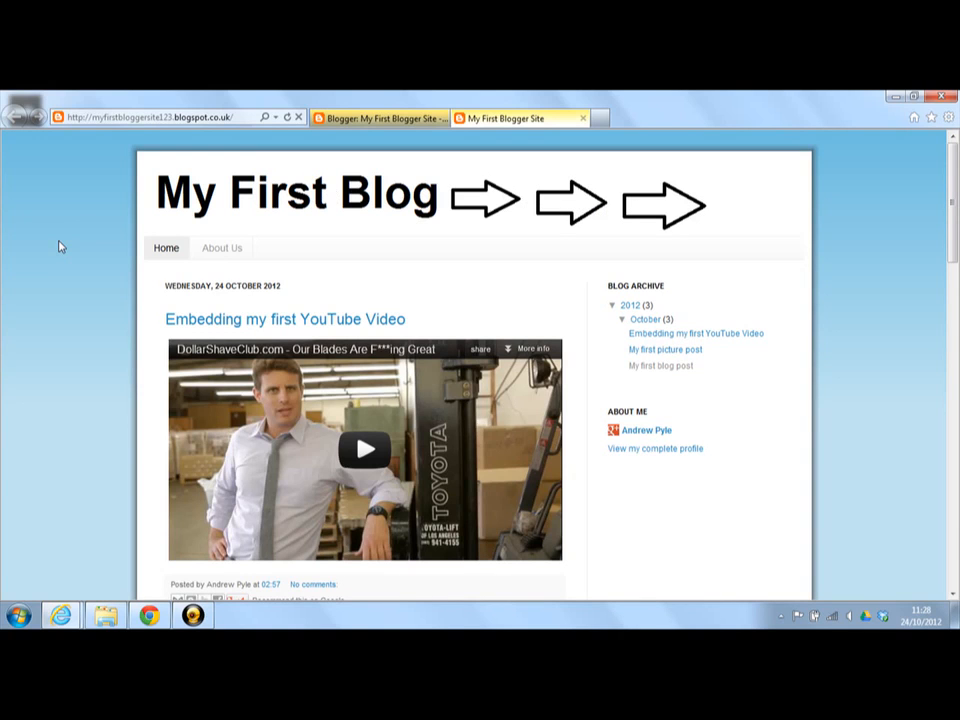
mouse_move(311, 197)
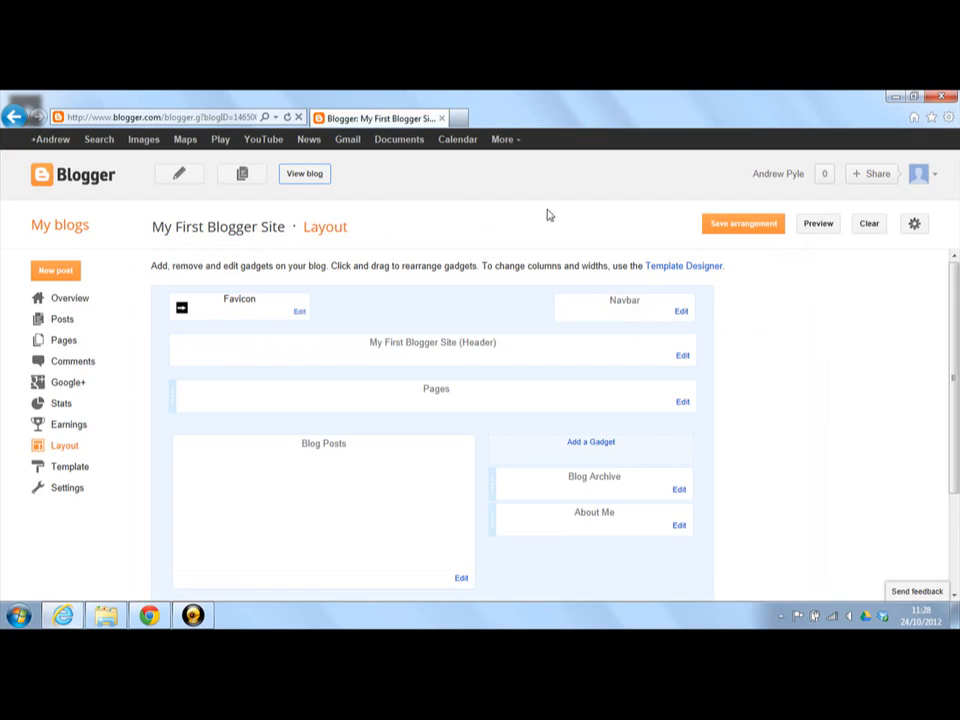
left_click(193, 615)
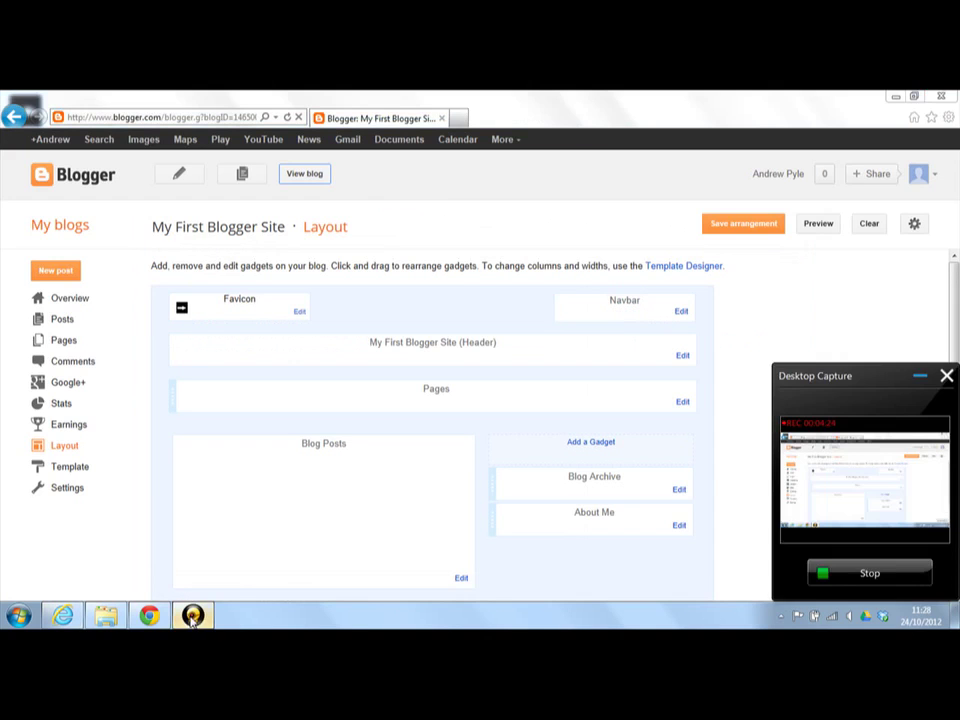